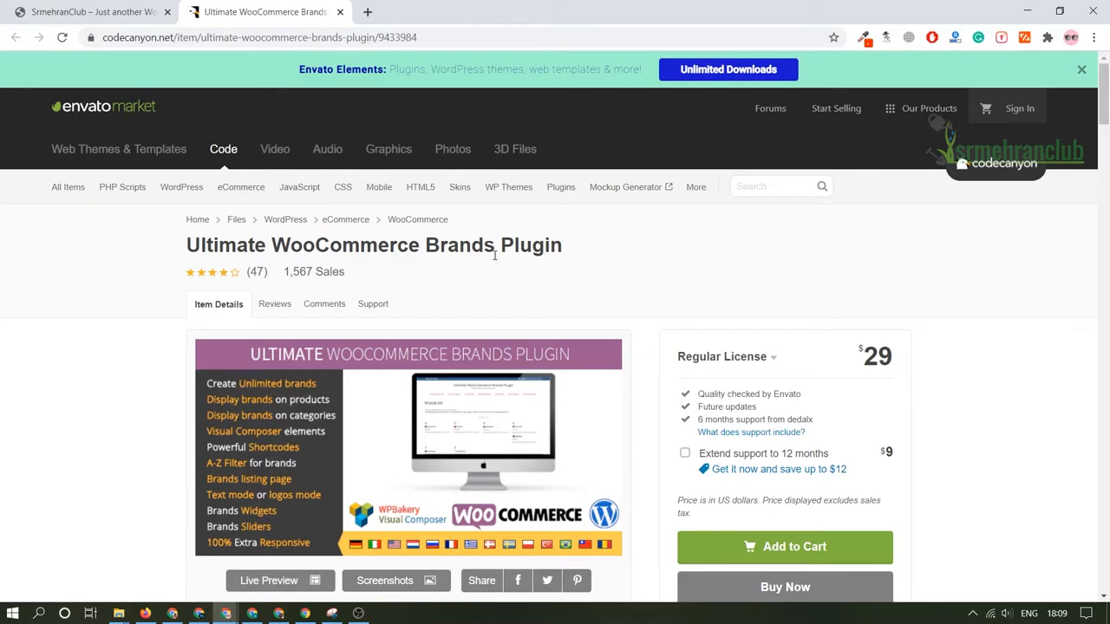
- Scroll through the Ultimate WooCommerce Brands Plugin item description before launching its Live Preview
{"action": "scroll", "scroll_direction": "down", "scroll_amount": 3}
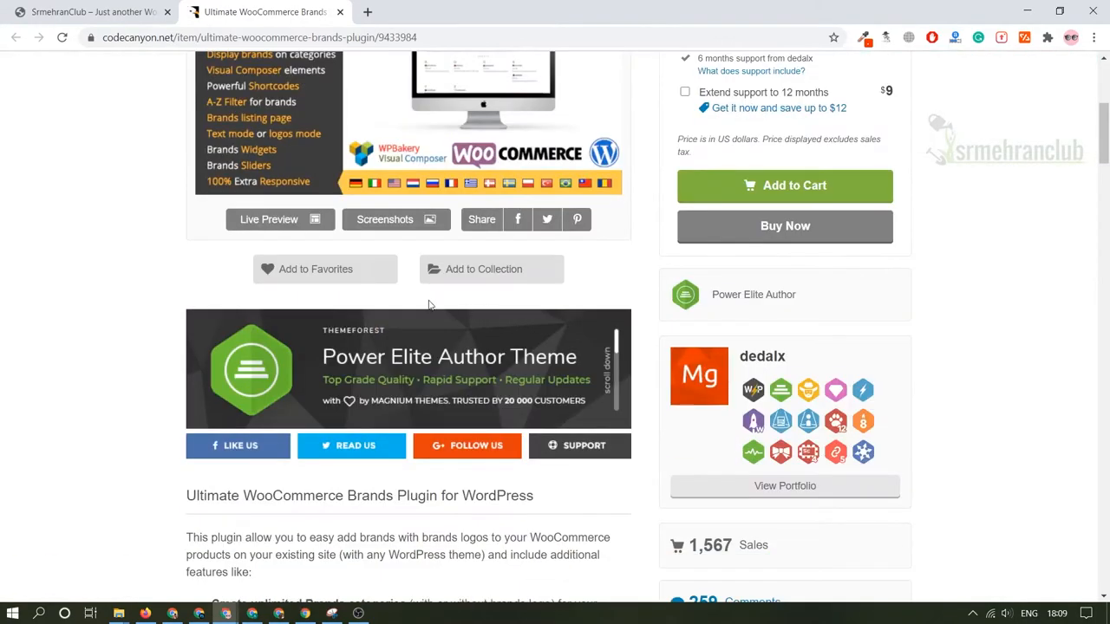
{"action": "scroll", "scroll_direction": "down", "scroll_amount": 3}
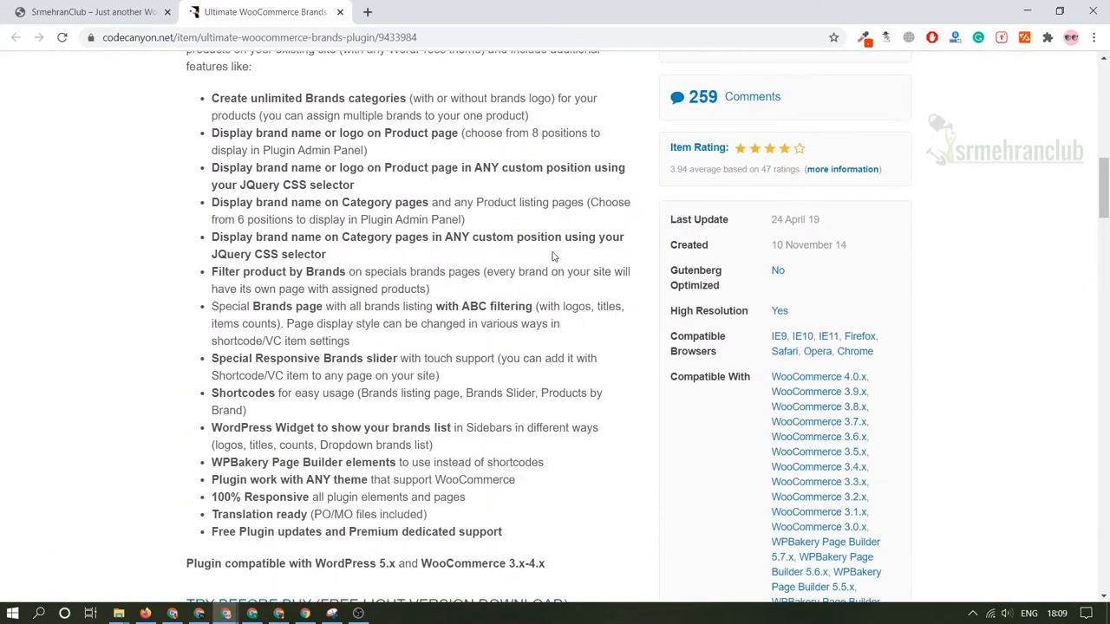
{"action": "scroll", "scroll_direction": "down", "scroll_amount": 3}
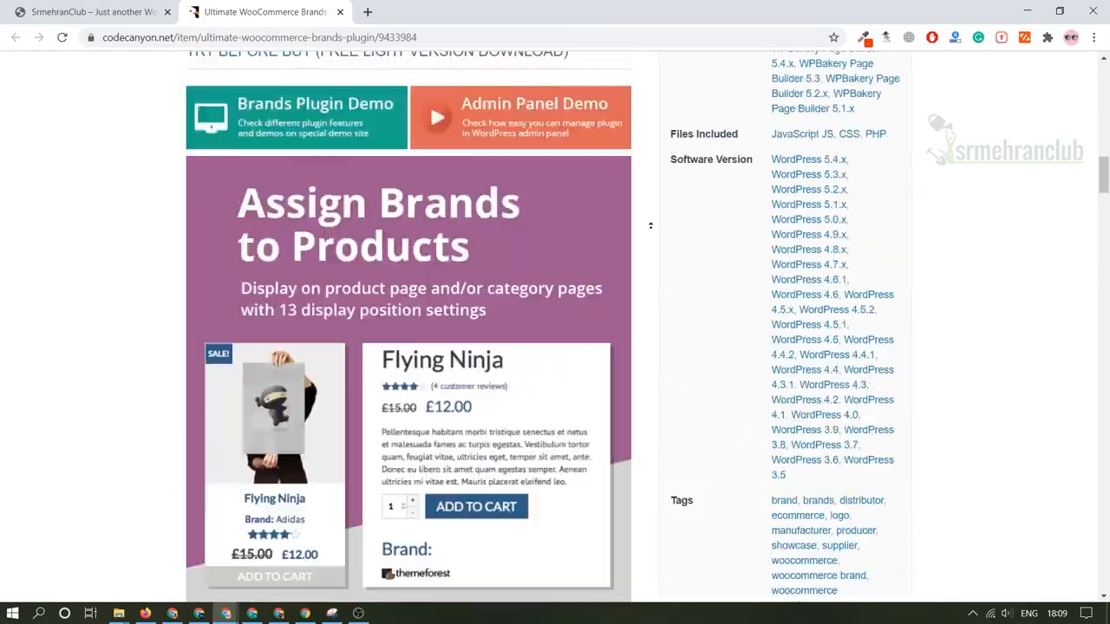
{"action": "scroll", "scroll_direction": "up", "scroll_amount": 3}
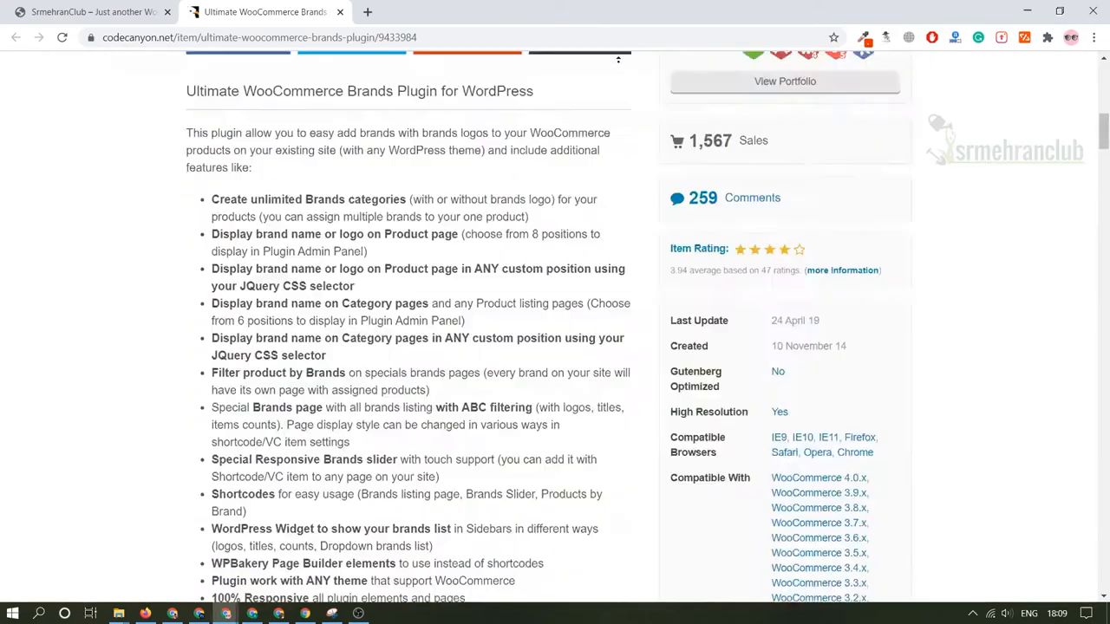
{"action": "scroll", "scroll_direction": "up", "scroll_amount": 3}
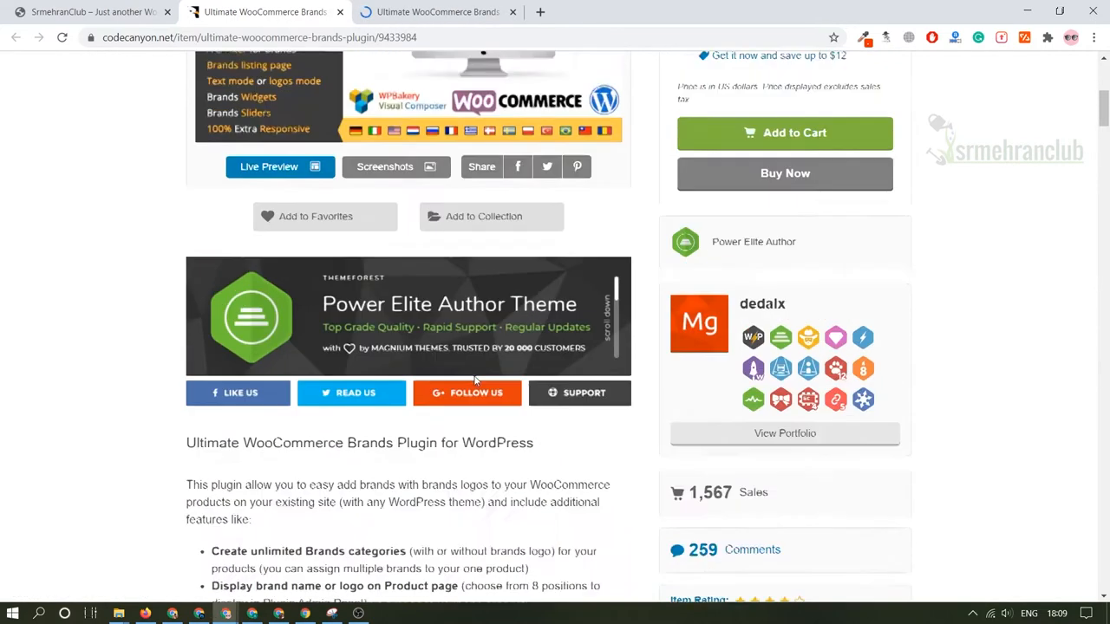
{"action": "scroll", "scroll_direction": "down", "scroll_amount": 3}
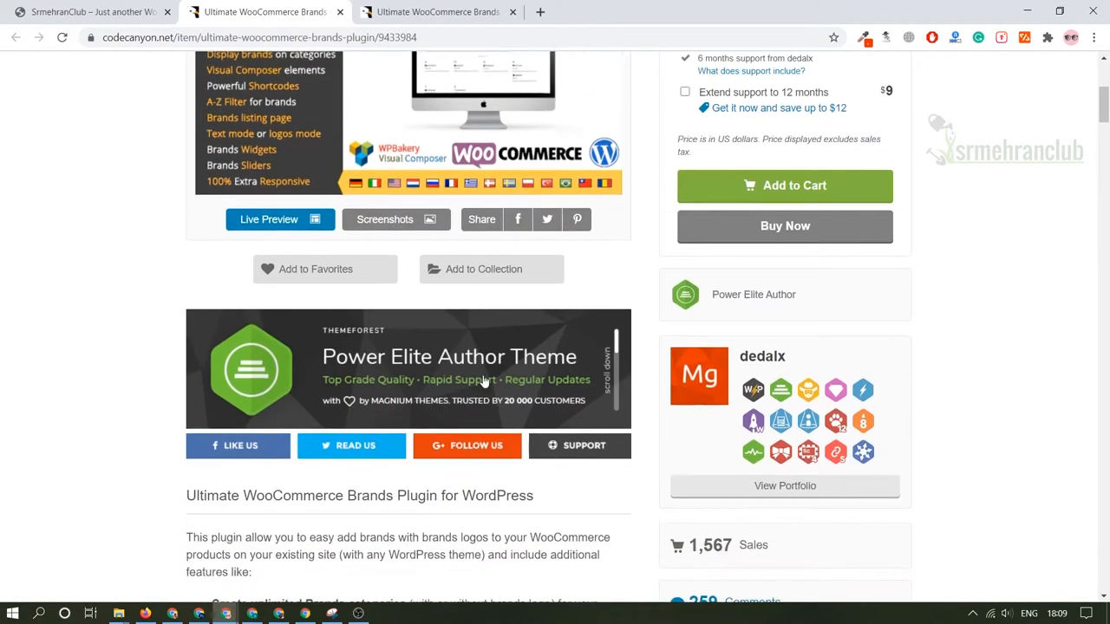
{"action": "scroll", "scroll_direction": "down", "scroll_amount": 3}
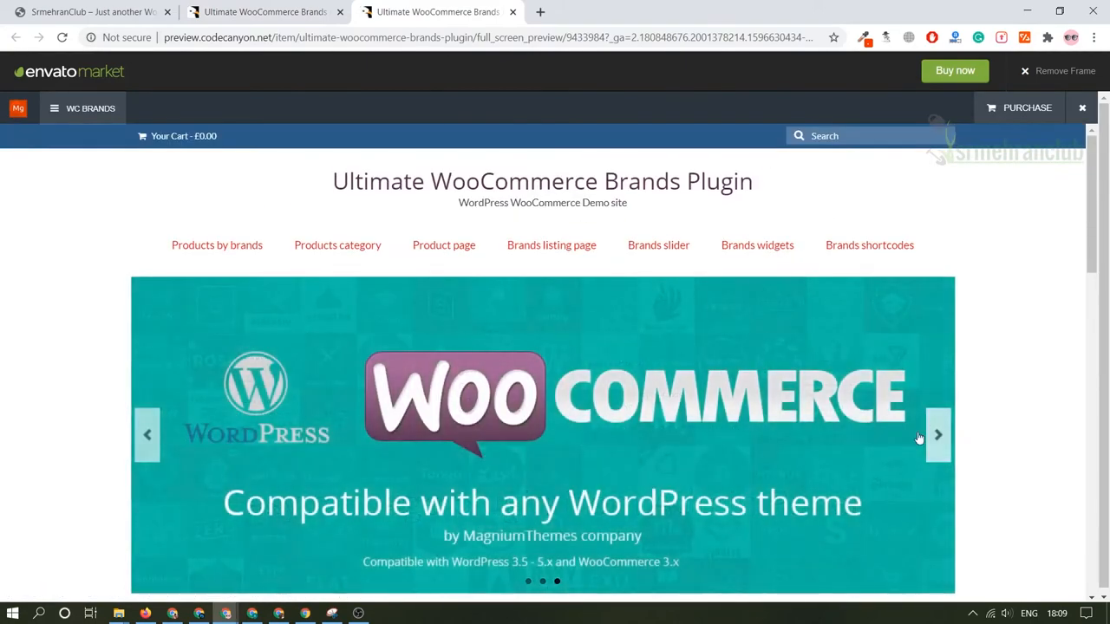
- Browse the demo site's brand features, then return to the CodeCanyon item page
{"action": "scroll", "scroll_direction": "down", "scroll_amount": 3}
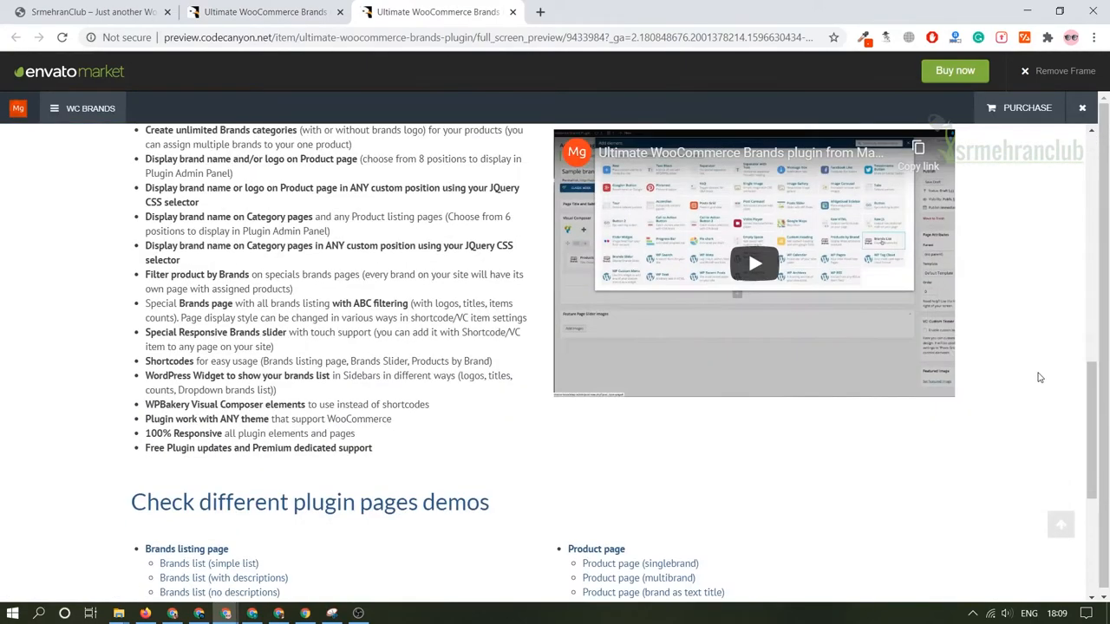
{"action": "scroll", "scroll_direction": "up", "scroll_amount": 3}
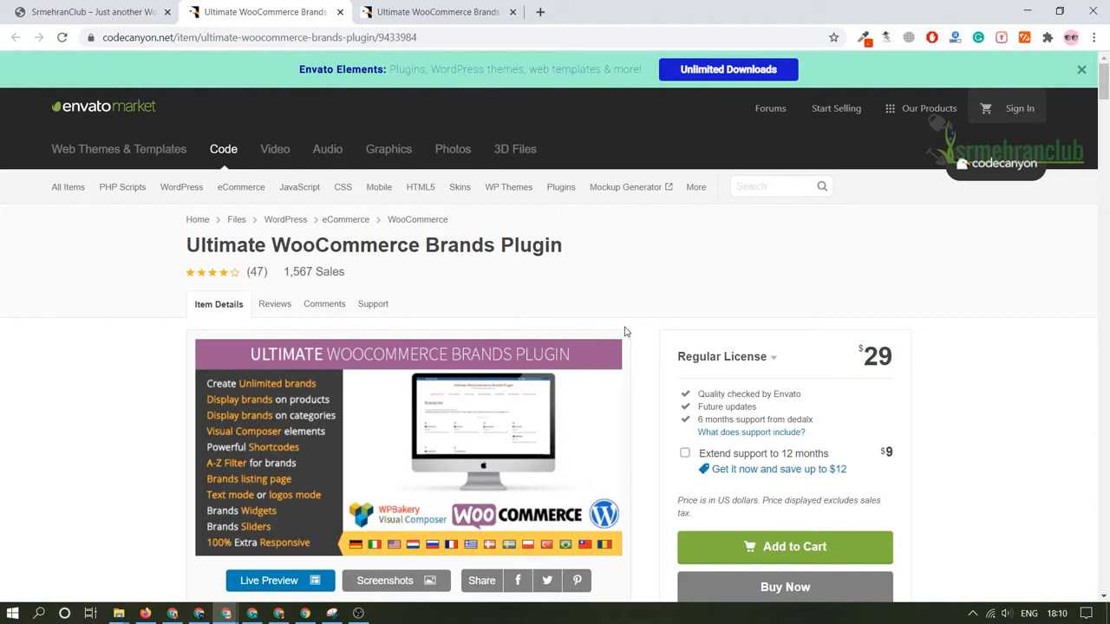
- Switch from the CodeCanyon tab to the SrmehranClub store homepage
{"action": "left_click", "coordinate": [241, 186]}
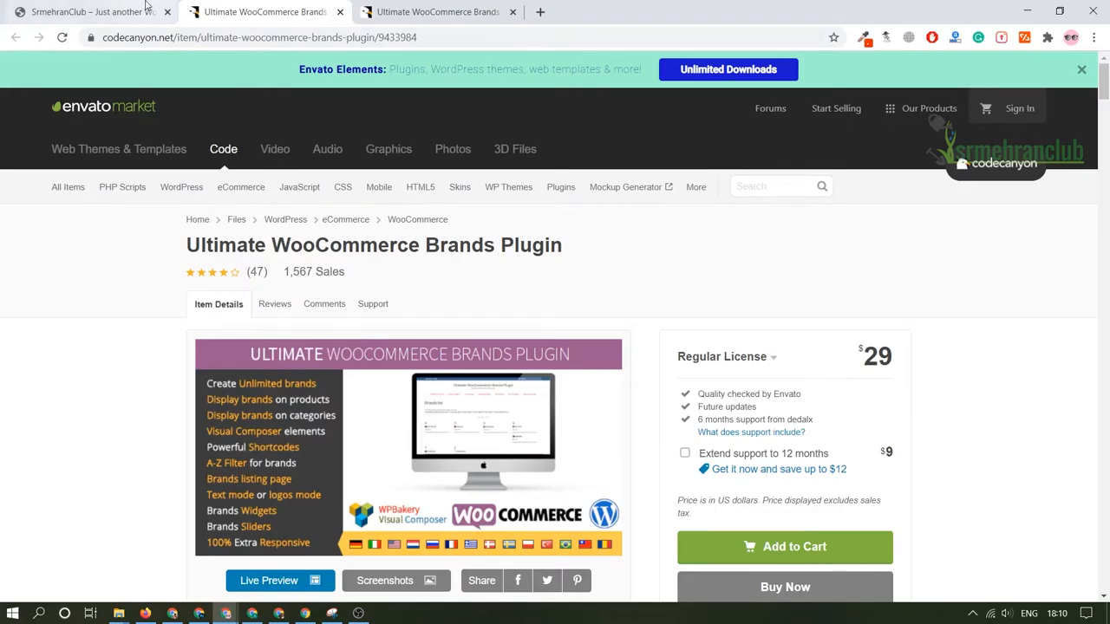
{"action": "left_click", "coordinate": [87, 12]}
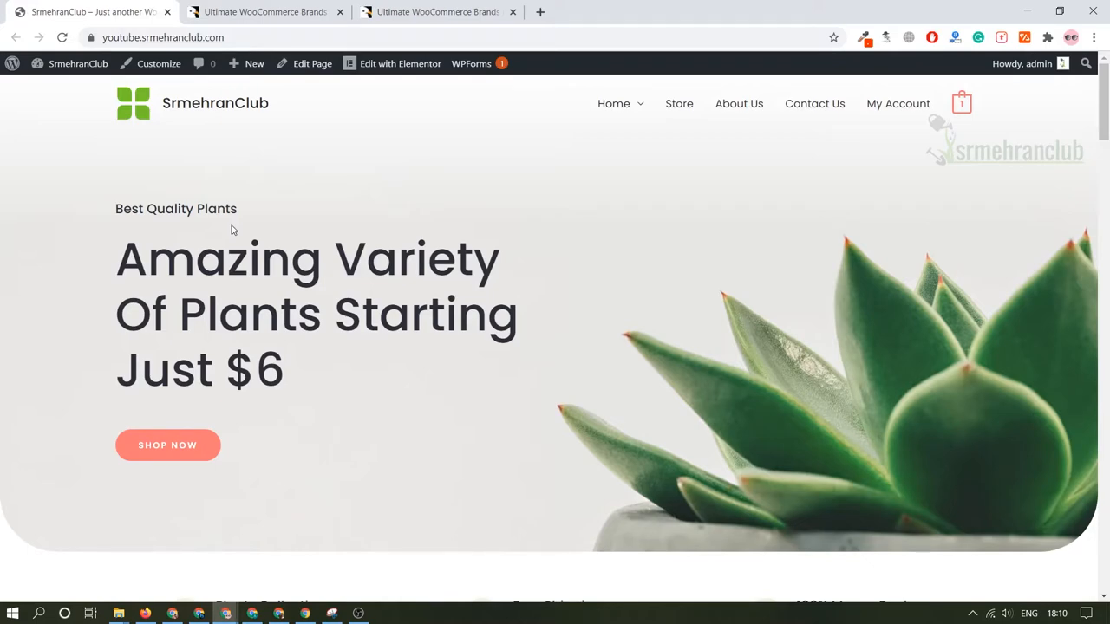
{"action": "scroll", "scroll_direction": "down", "scroll_amount": 3}
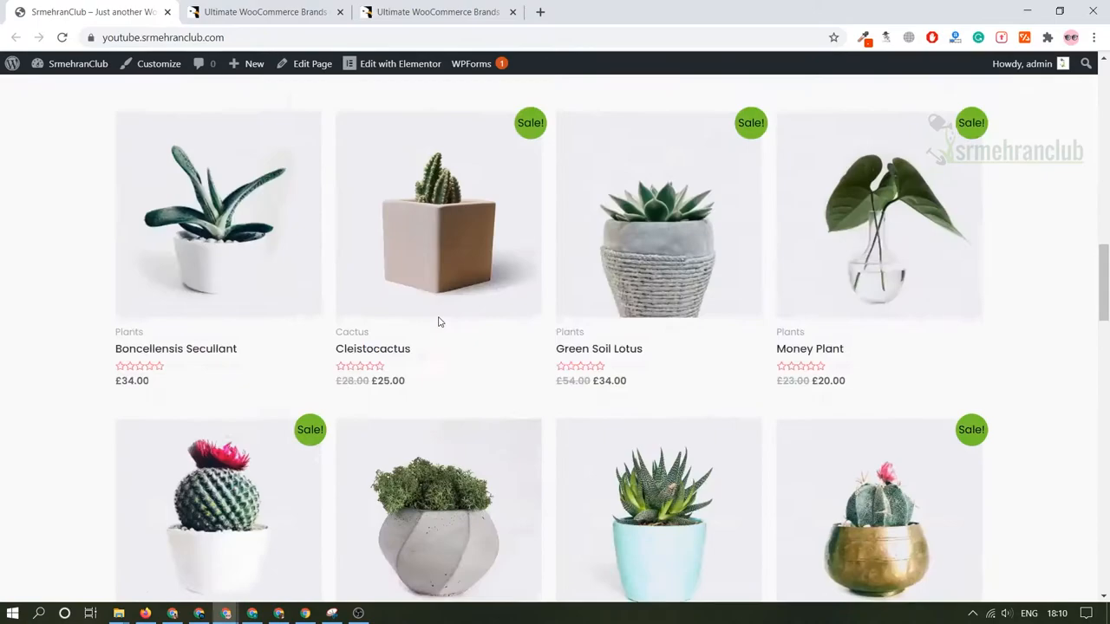
{"action": "scroll", "scroll_direction": "down", "scroll_amount": 3}
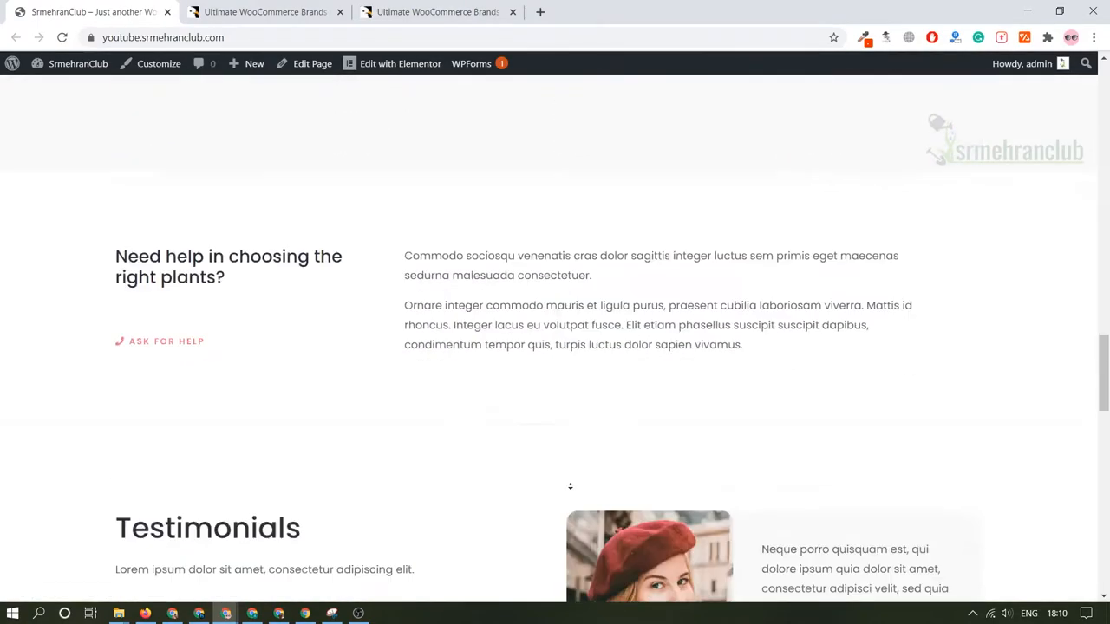
{"action": "scroll", "scroll_direction": "down", "scroll_amount": 3}
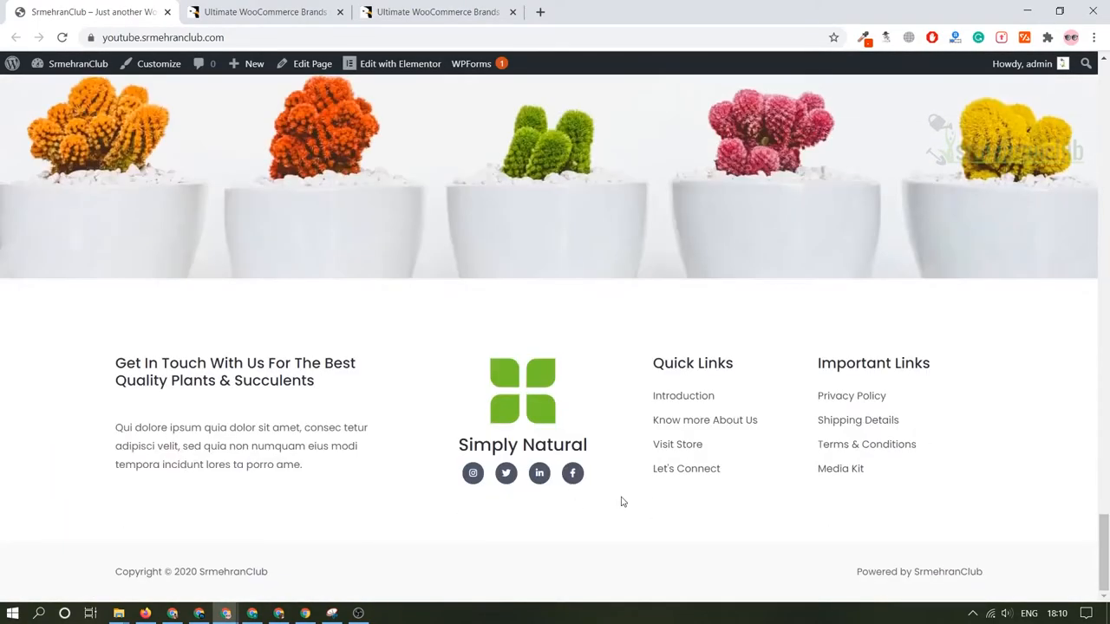
{"action": "scroll", "scroll_direction": "up", "scroll_amount": 3}
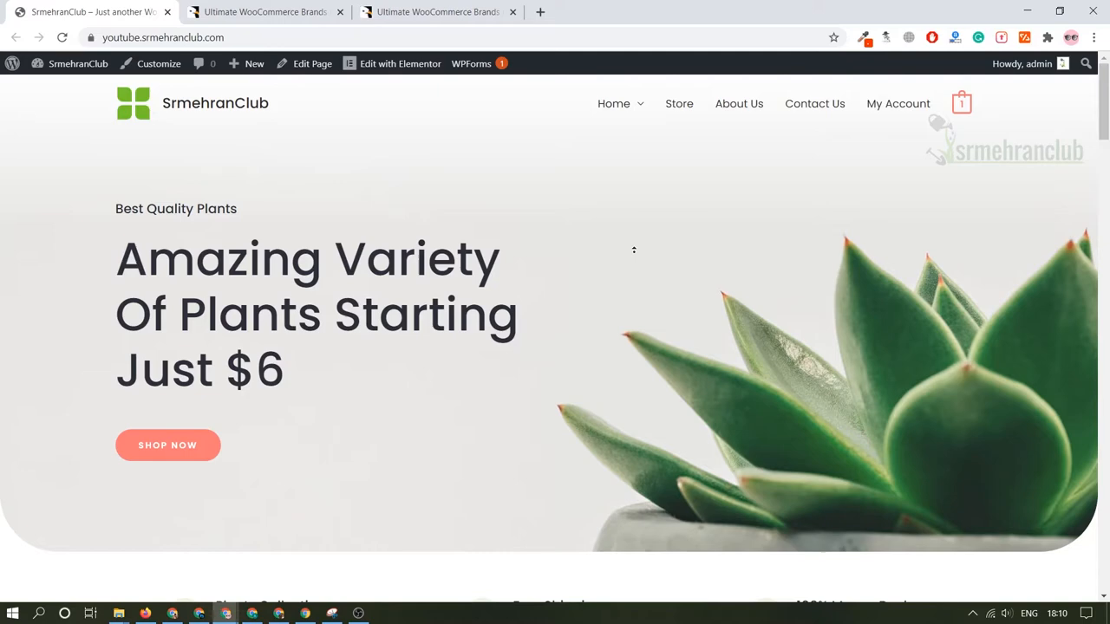
{"action": "mouse_move", "coordinate": [678, 401]}
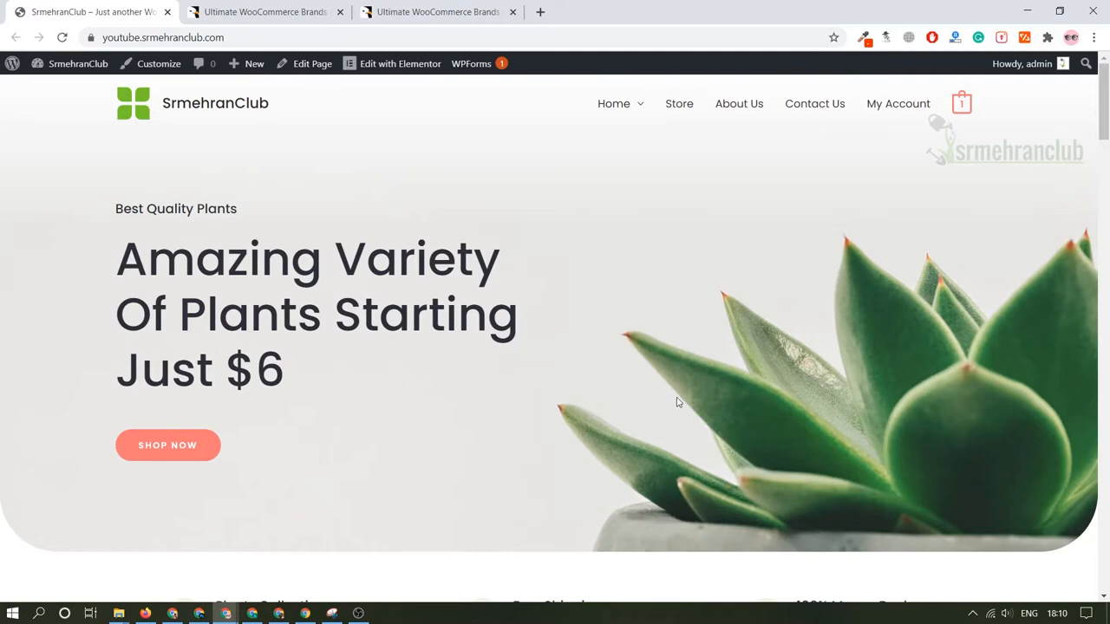
{"action": "scroll", "scroll_direction": "down", "scroll_amount": 3}
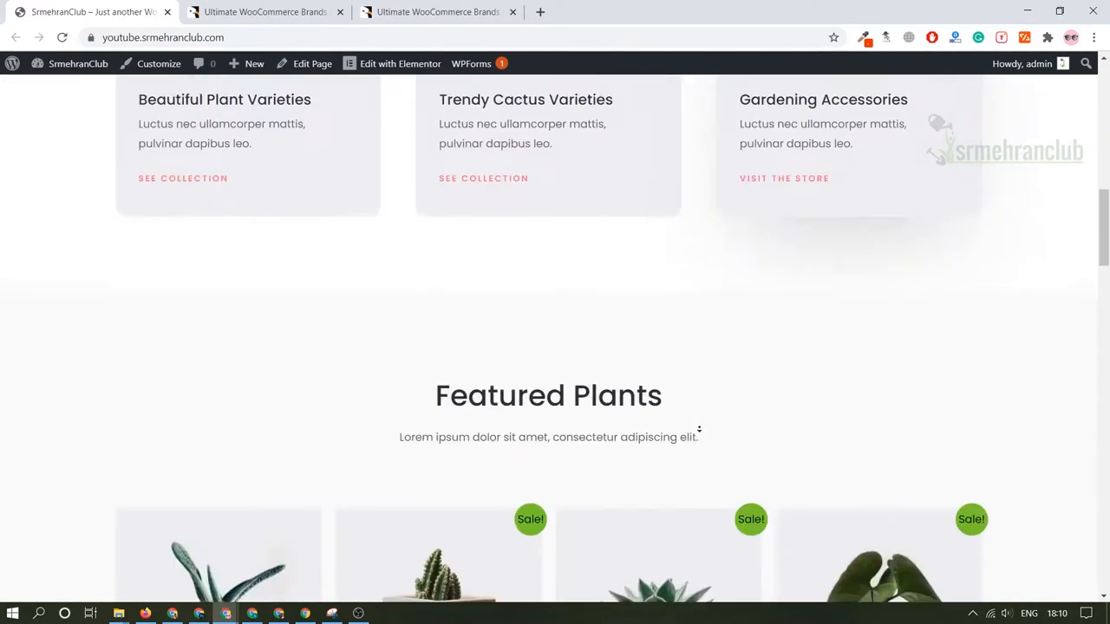
{"action": "scroll", "scroll_direction": "up", "scroll_amount": 3}
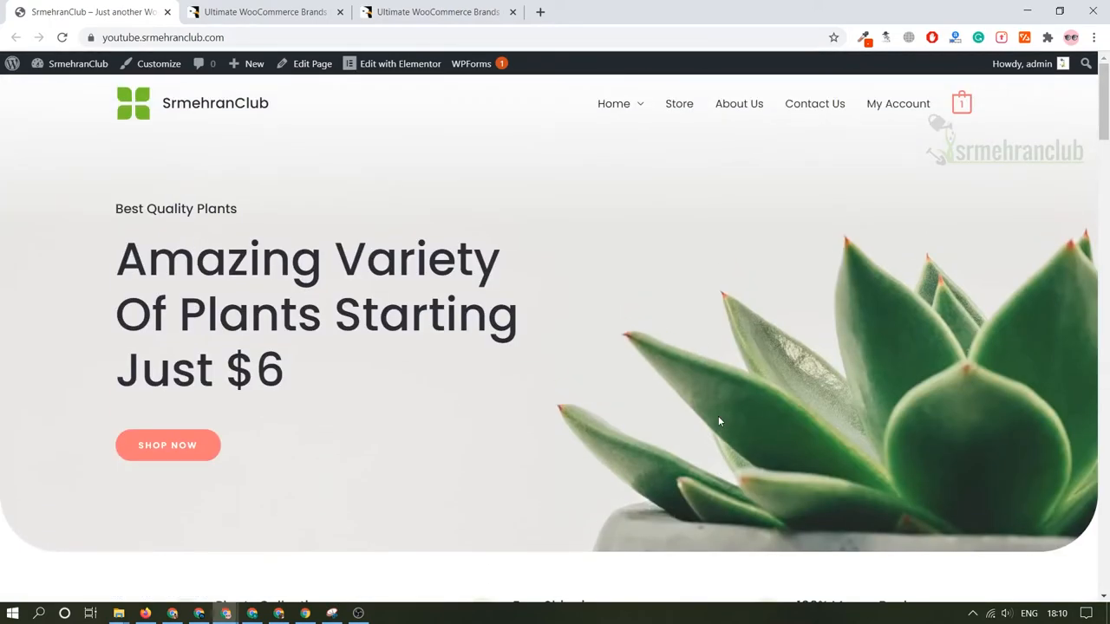
{"action": "mouse_move", "coordinate": [606, 413]}
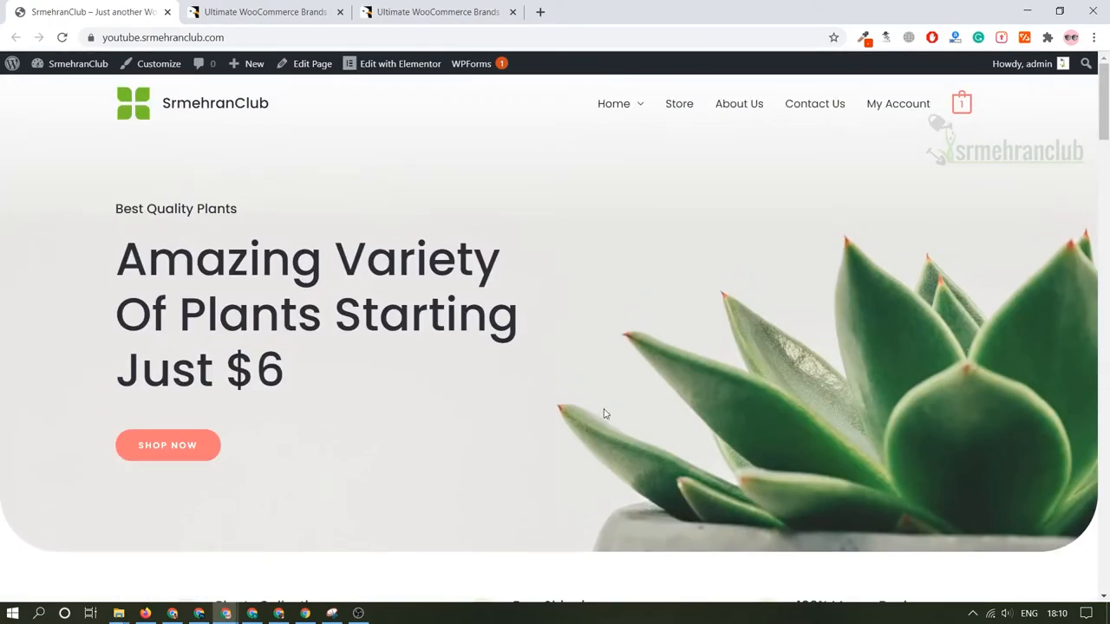
{"action": "mouse_move", "coordinate": [267, 138]}
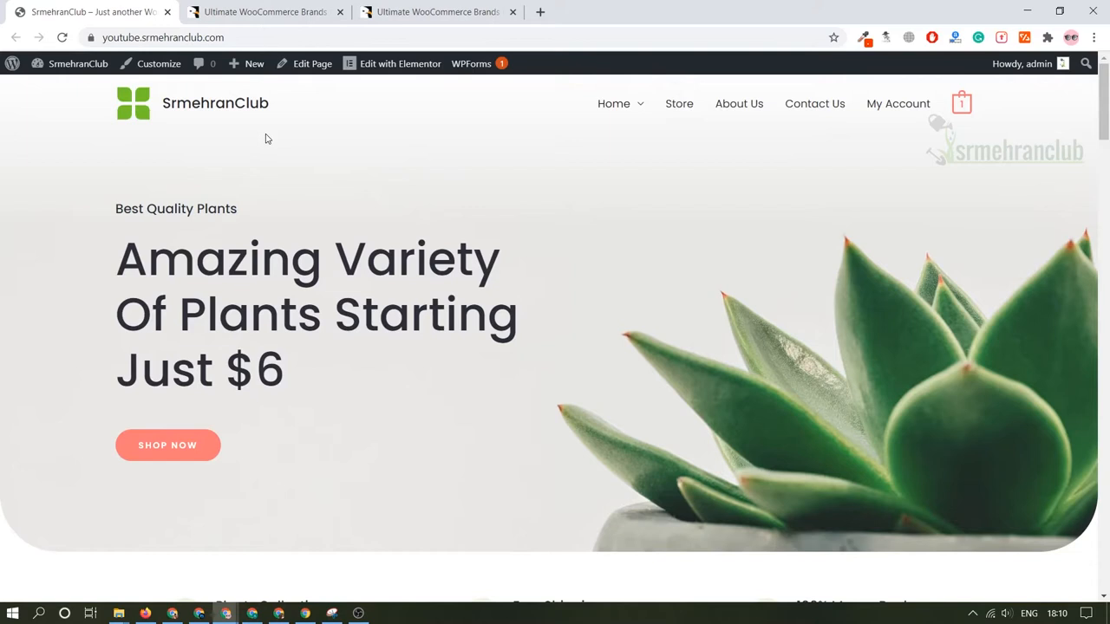
{"action": "left_click", "coordinate": [163, 37]}
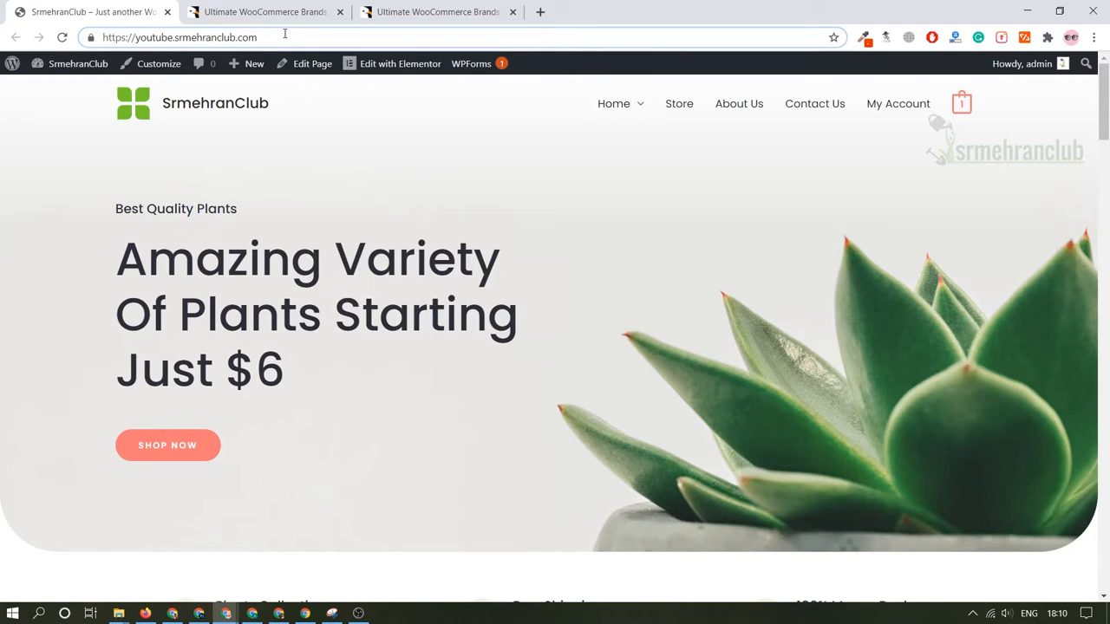
- Navigate to the site's /wp-admin address to reach the WordPress Dashboard
{"action": "left_click", "coordinate": [285, 37]}
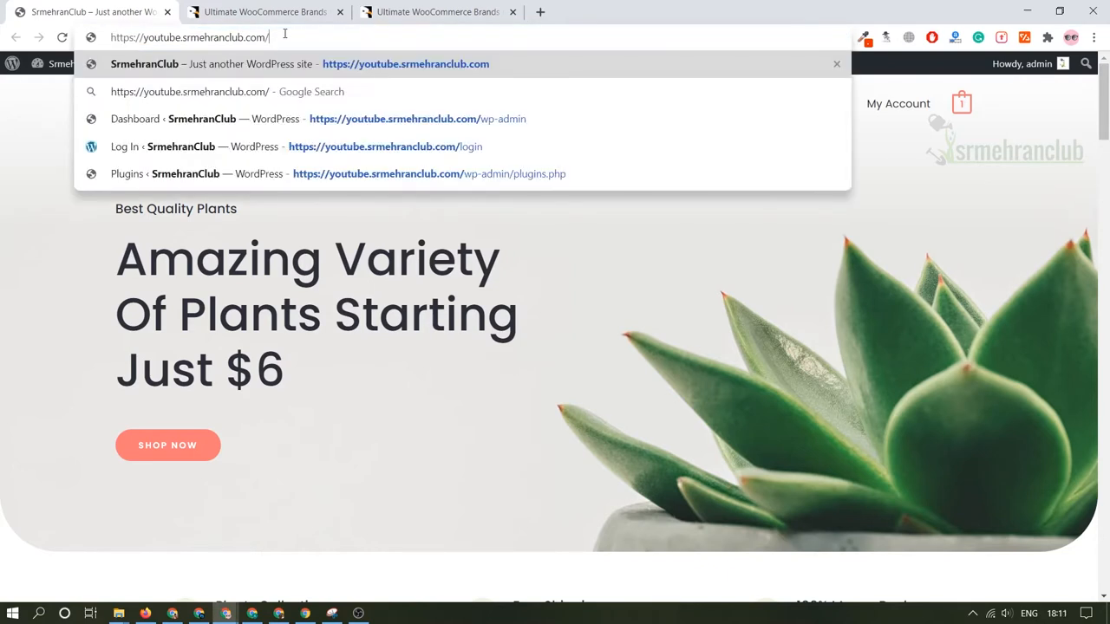
{"action": "left_click", "coordinate": [395, 119]}
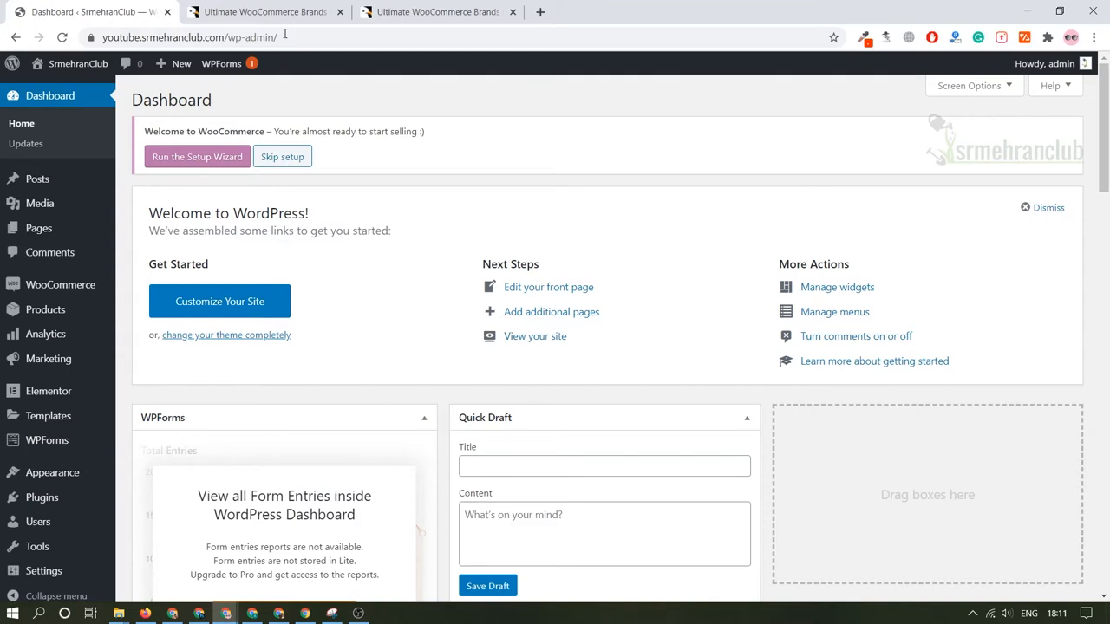
{"action": "scroll", "scroll_direction": "down", "scroll_amount": 3}
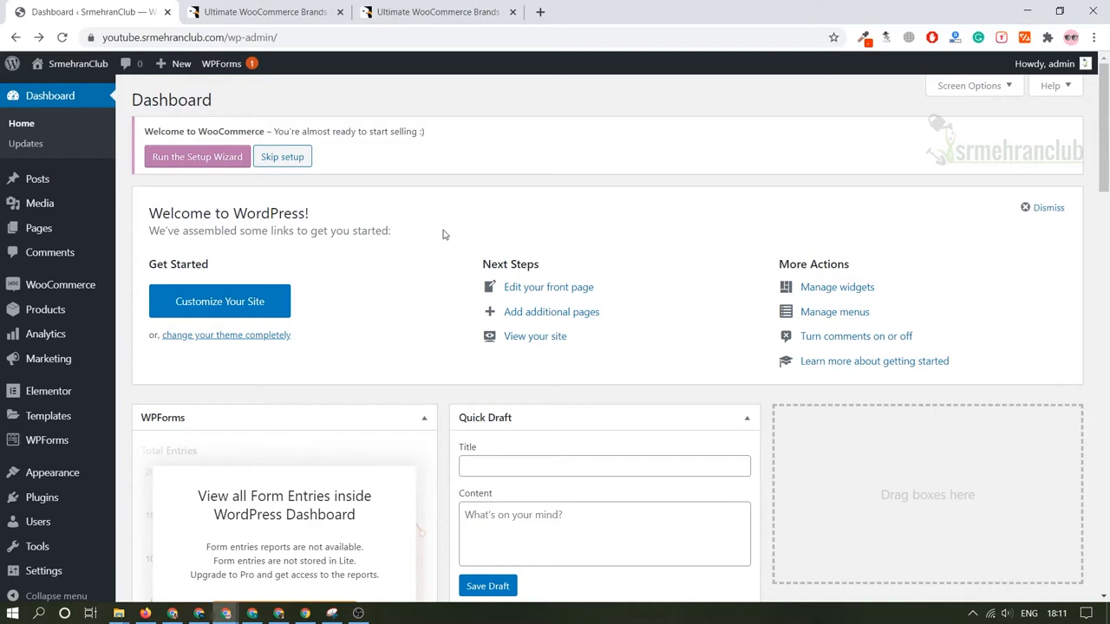
{"action": "mouse_move", "coordinate": [413, 243]}
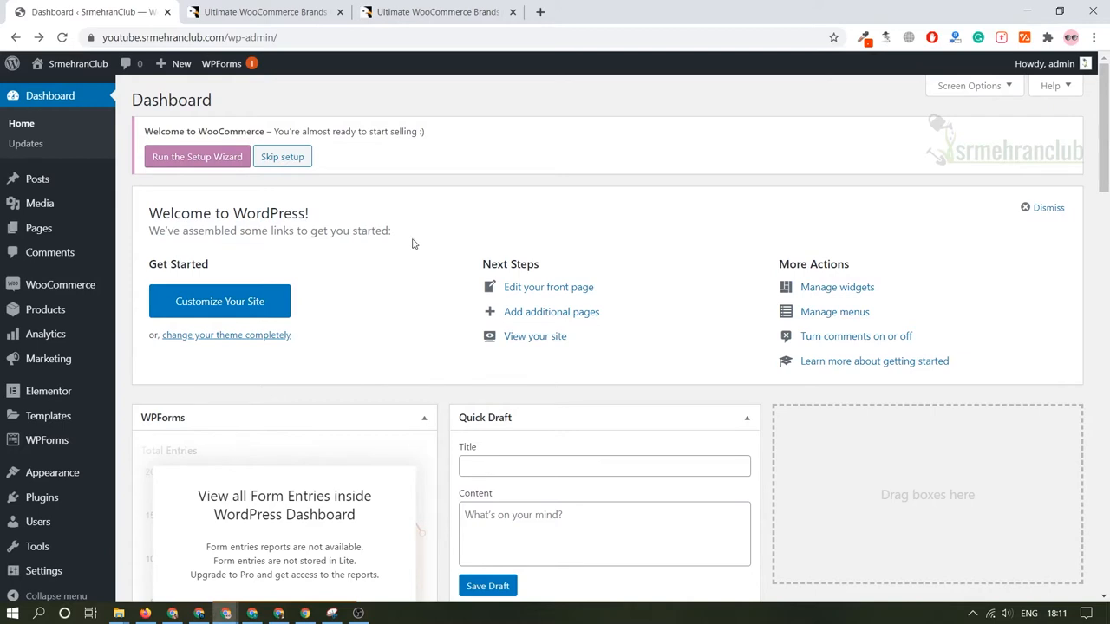
{"action": "left_click", "coordinate": [52, 472]}
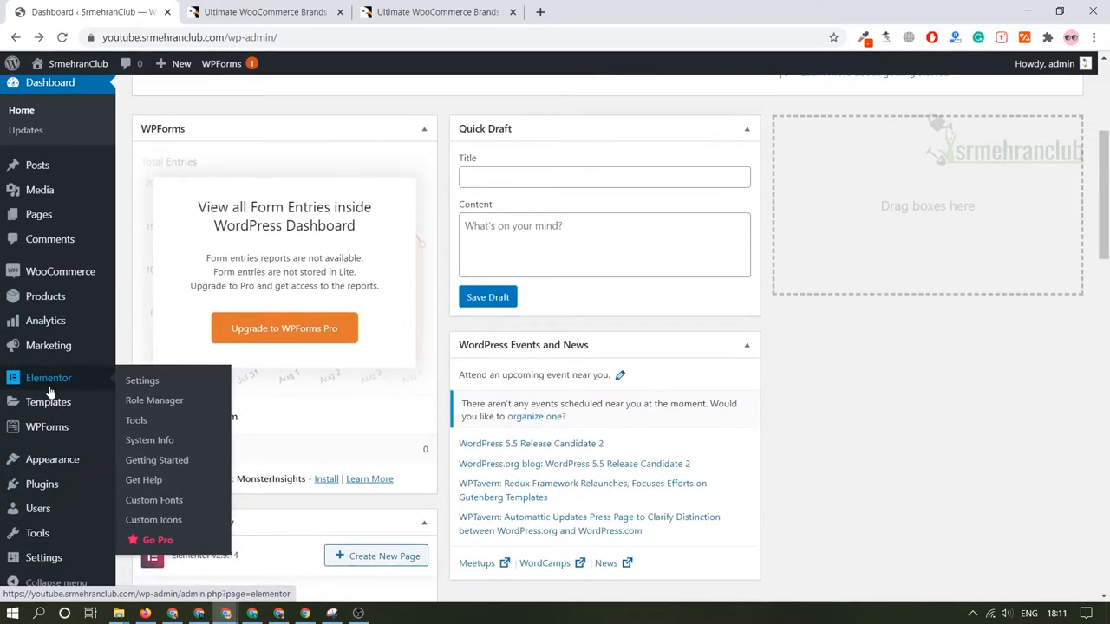
{"action": "mouse_move", "coordinate": [52, 459]}
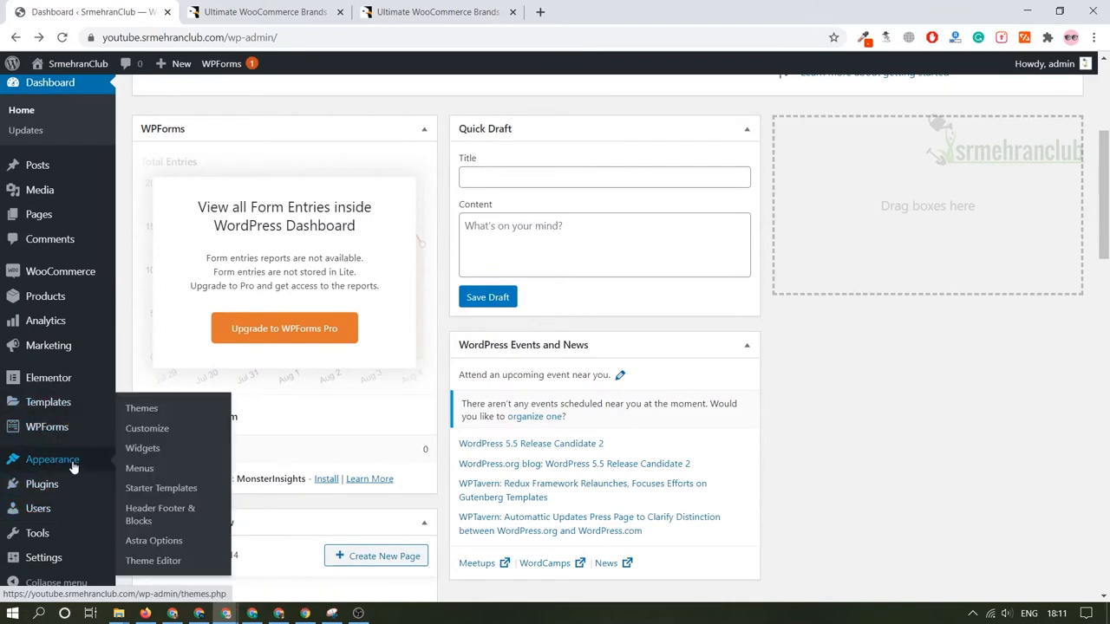
{"action": "mouse_move", "coordinate": [141, 409]}
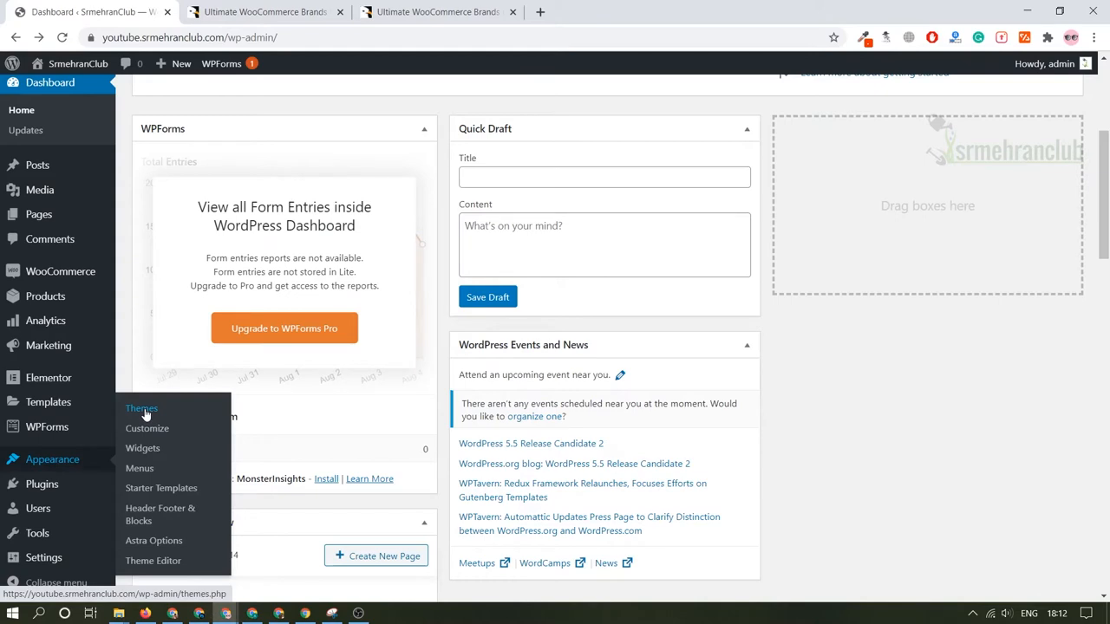
{"action": "mouse_move", "coordinate": [141, 447]}
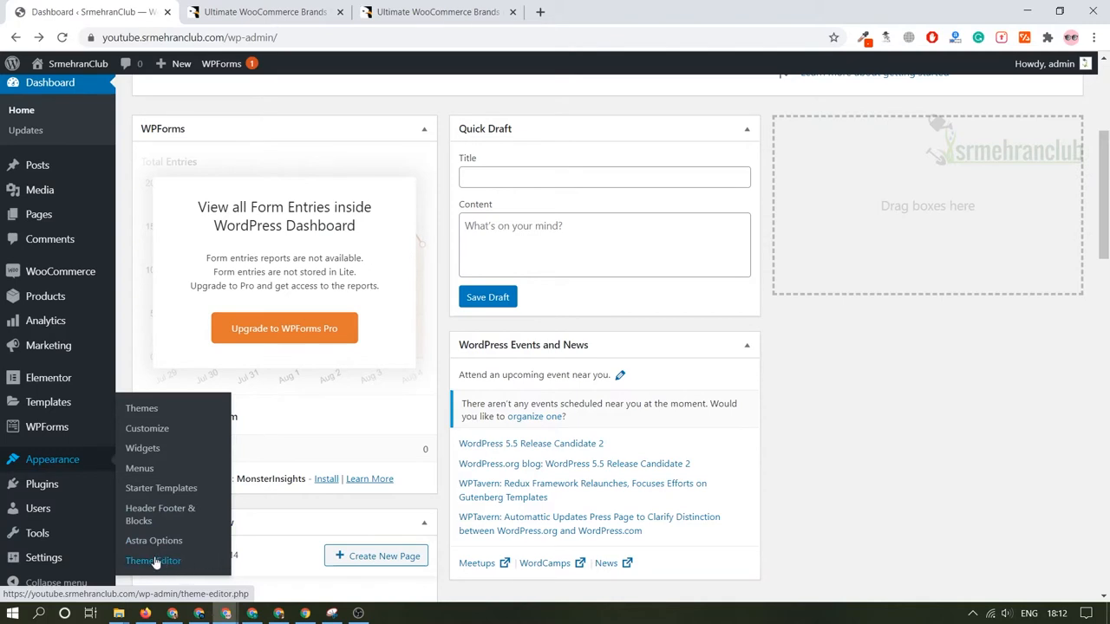
{"action": "mouse_move", "coordinate": [173, 561]}
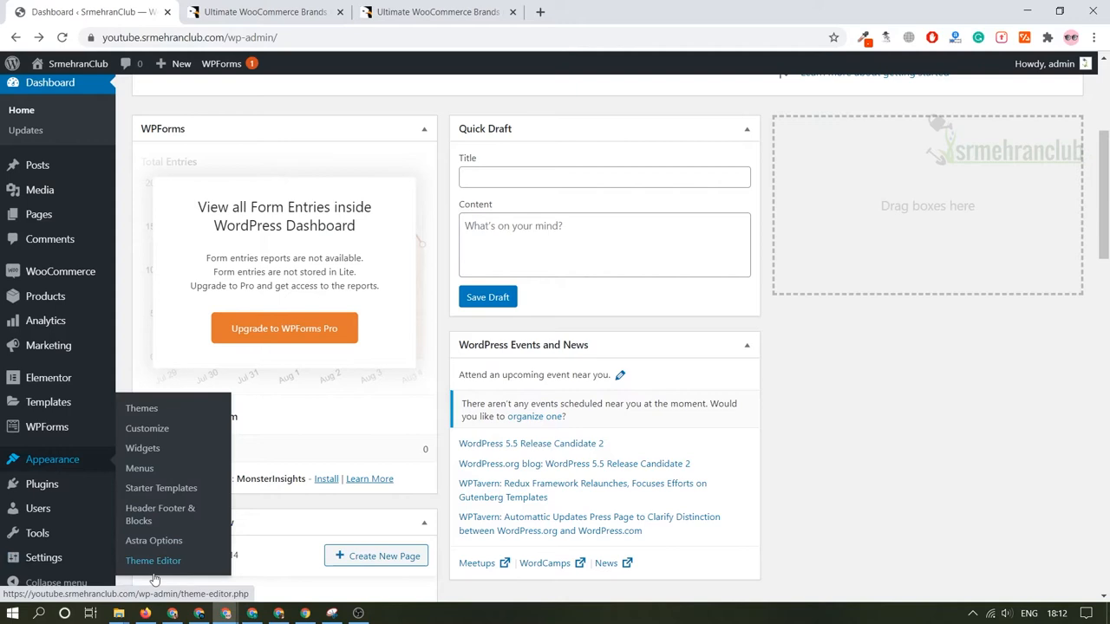
{"action": "mouse_move", "coordinate": [154, 540]}
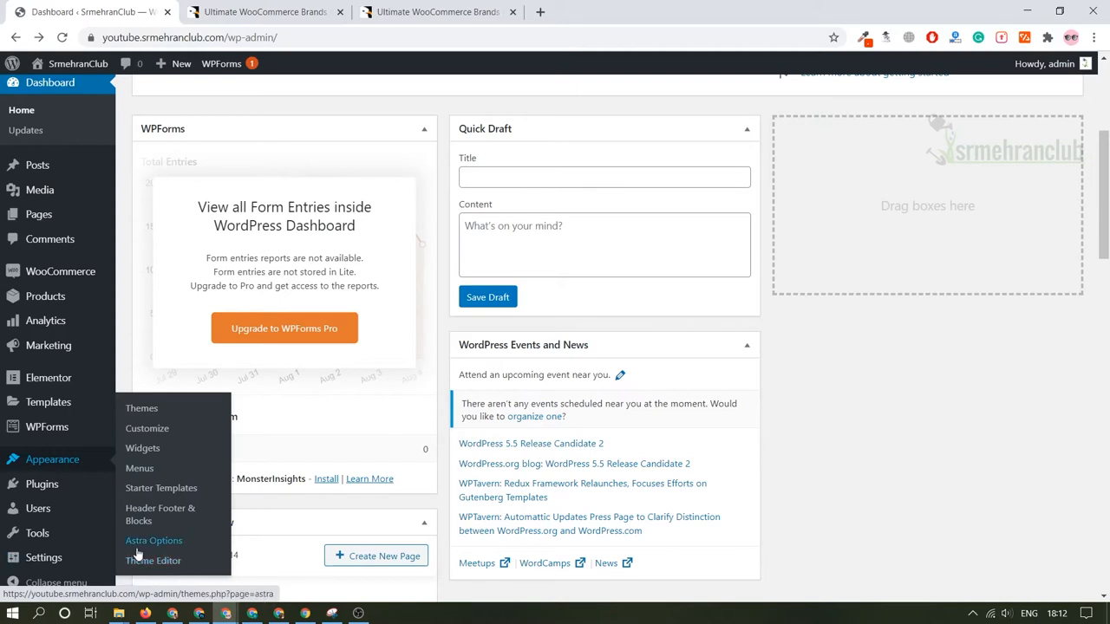
{"action": "mouse_move", "coordinate": [41, 484]}
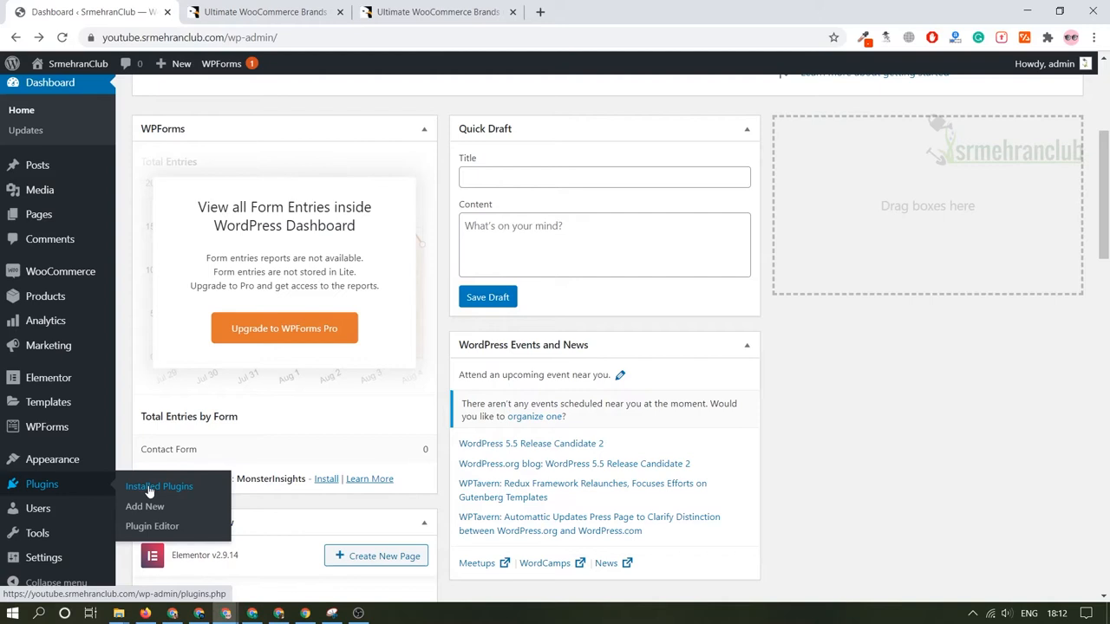
{"action": "left_click", "coordinate": [973, 614]}
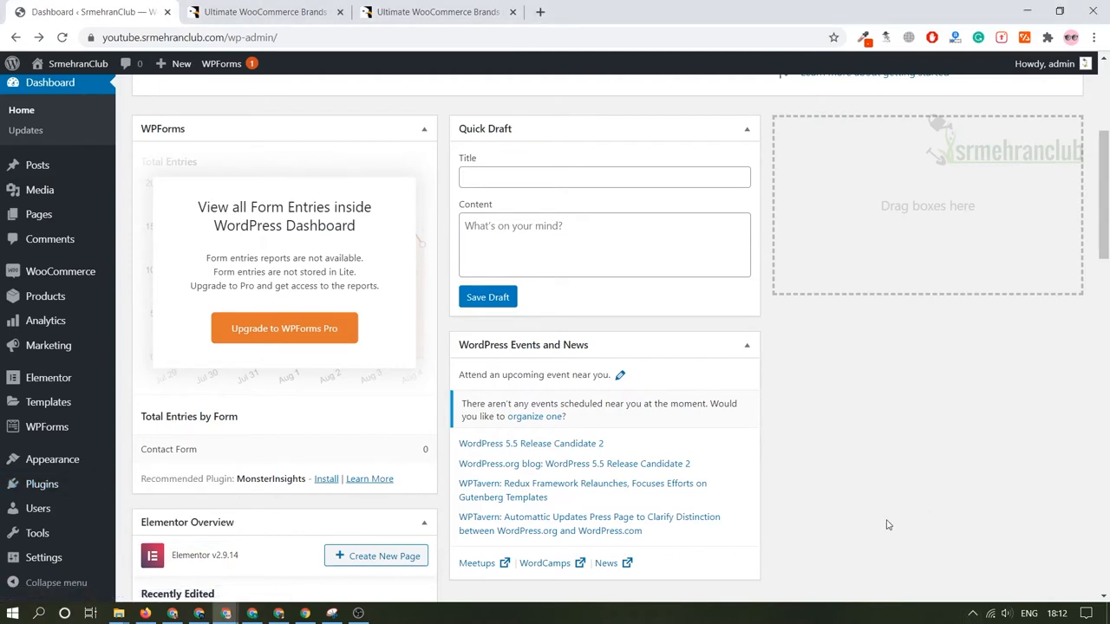
{"action": "mouse_move", "coordinate": [37, 509]}
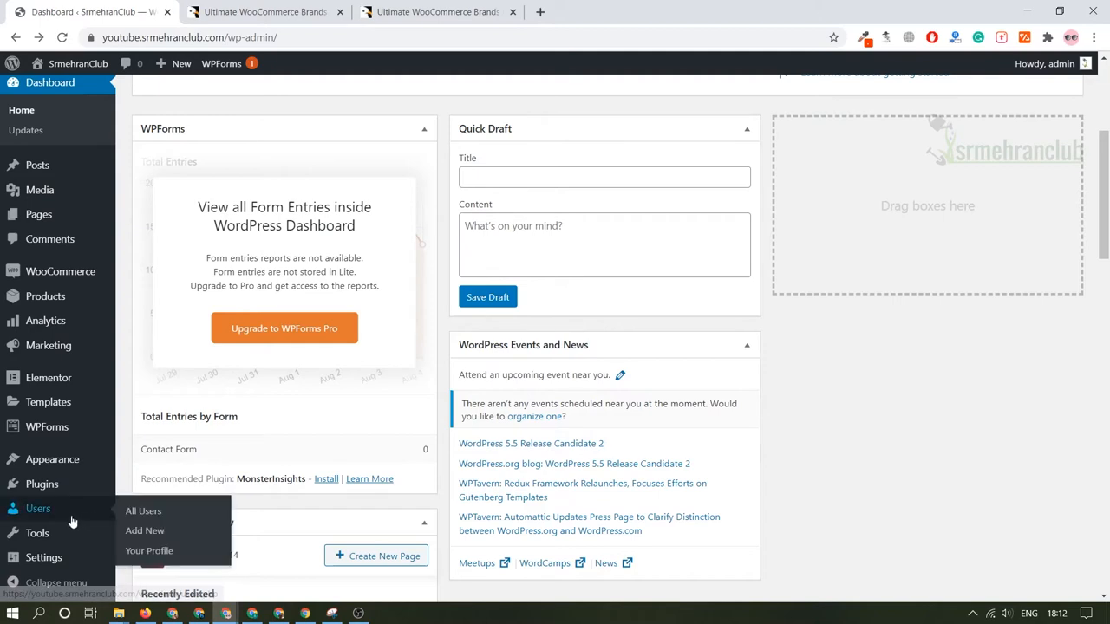
{"action": "mouse_move", "coordinate": [143, 511]}
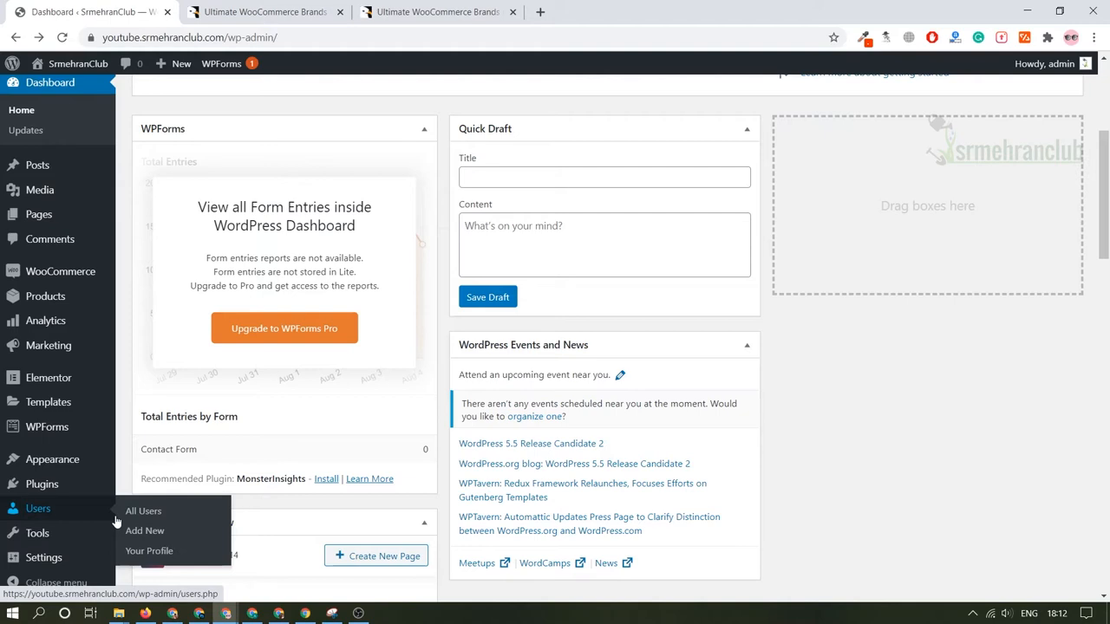
{"action": "mouse_move", "coordinate": [37, 533]}
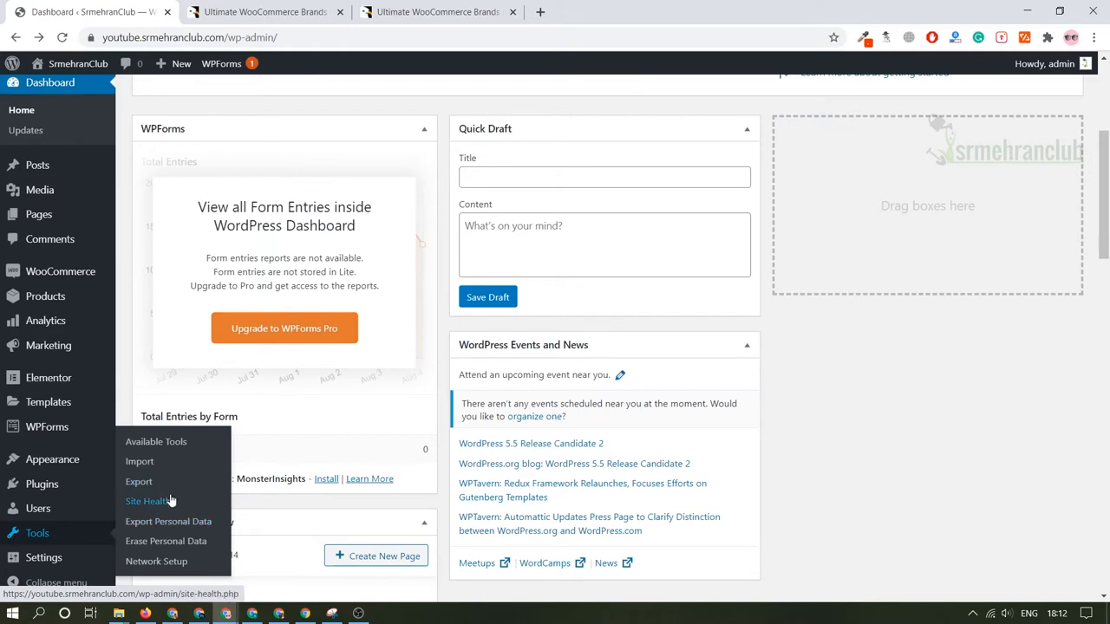
{"action": "mouse_move", "coordinate": [159, 561]}
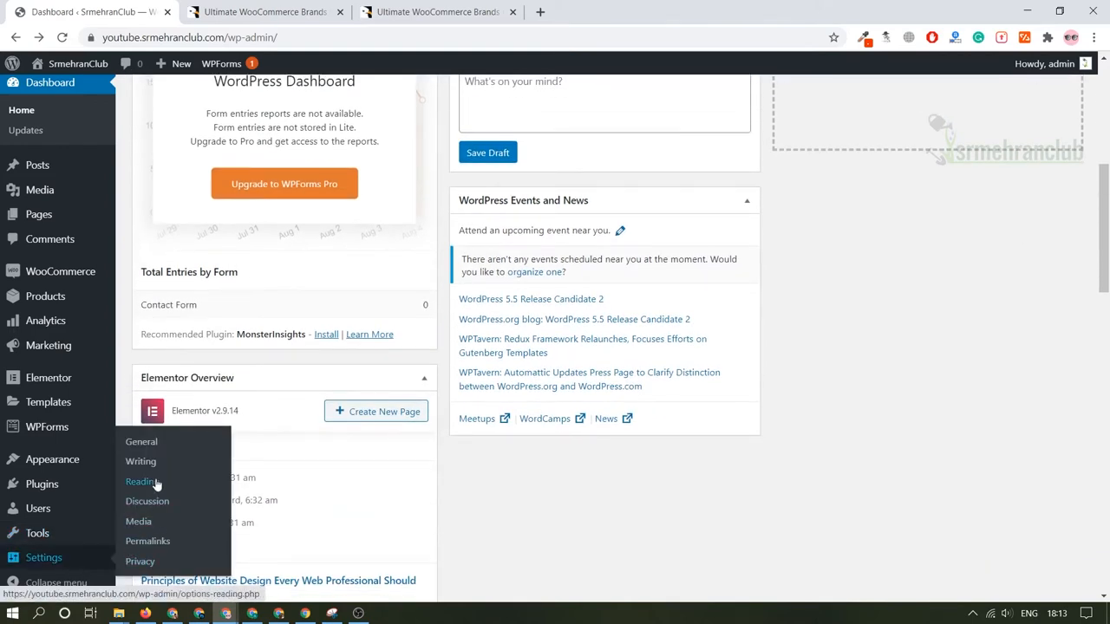
{"action": "mouse_move", "coordinate": [147, 501]}
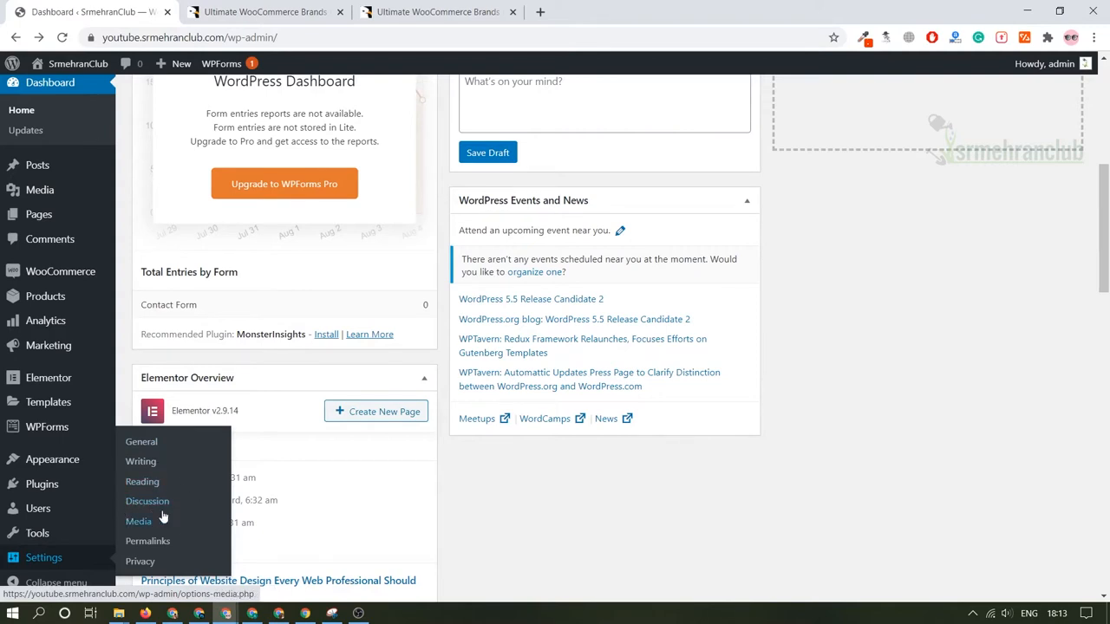
{"action": "mouse_move", "coordinate": [147, 501]}
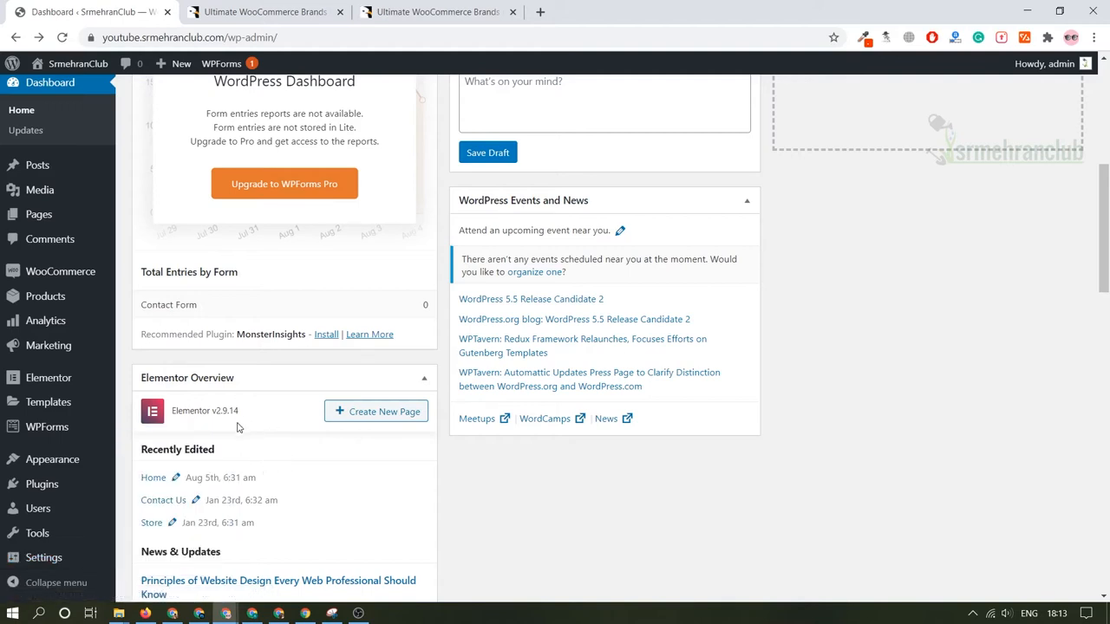
{"action": "mouse_move", "coordinate": [42, 484]}
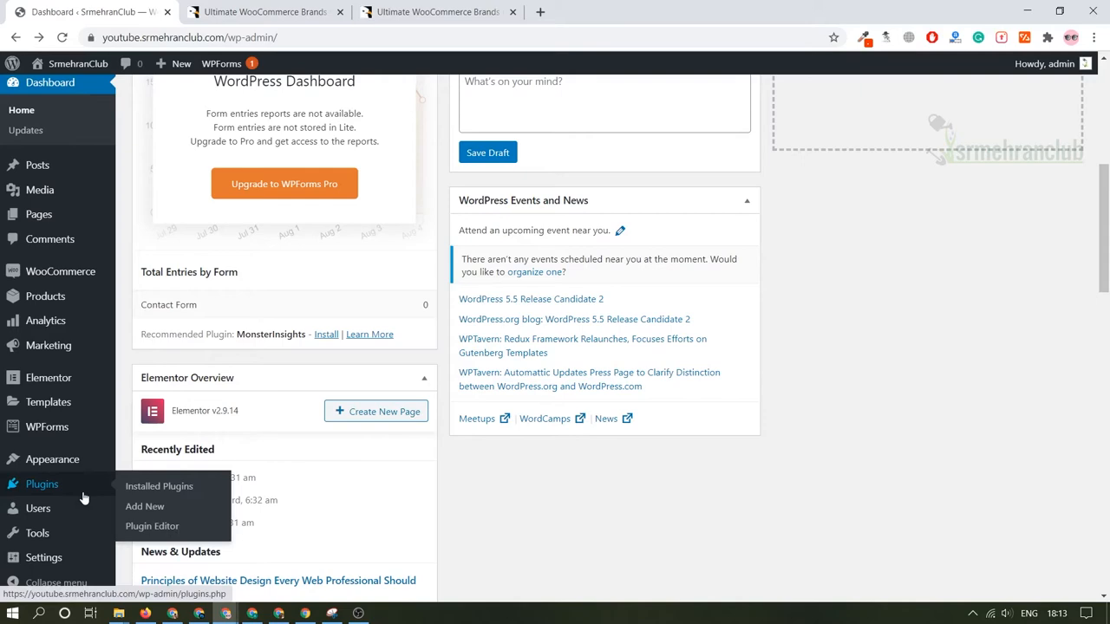
{"action": "mouse_move", "coordinate": [37, 495]}
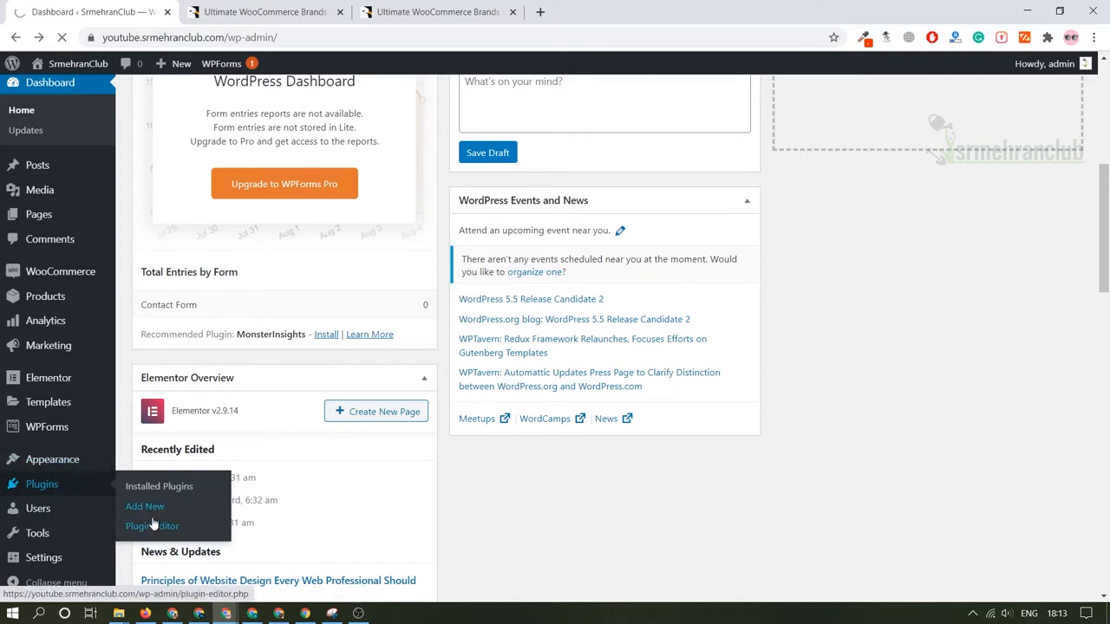
- Go to Plugins > Add New and view the Popular plugins list
{"action": "left_click", "coordinate": [145, 506]}
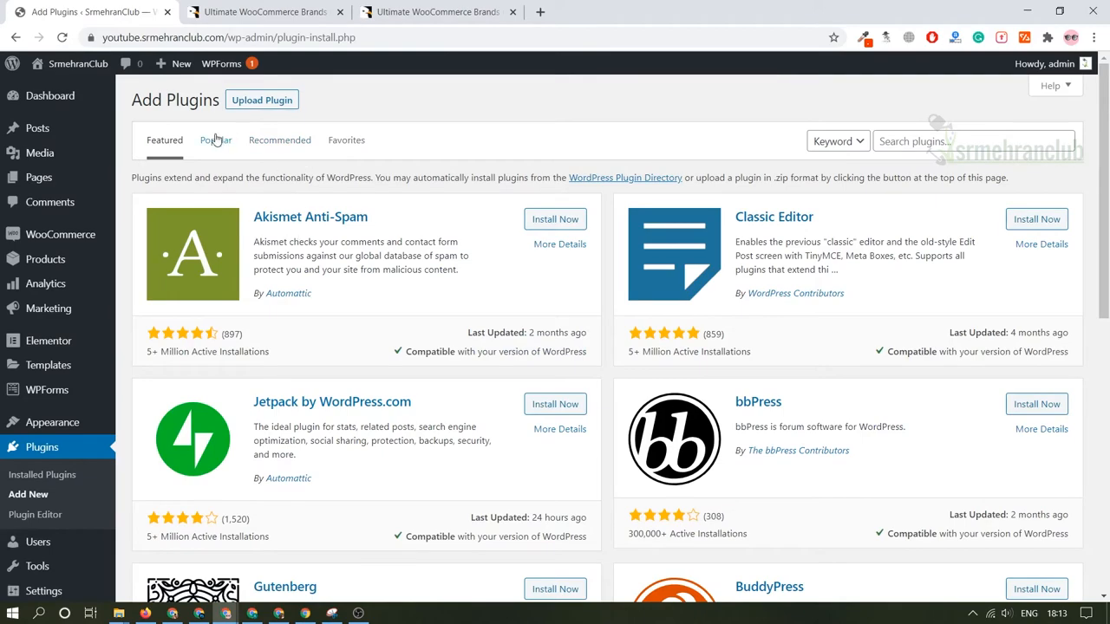
{"action": "left_click", "coordinate": [215, 139]}
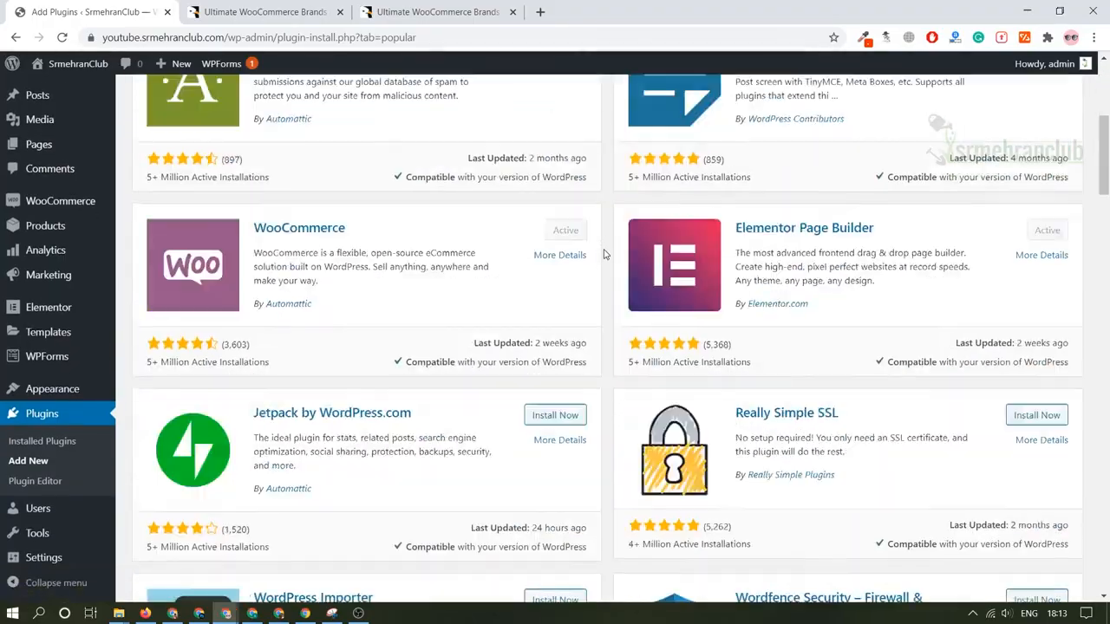
{"action": "scroll", "scroll_direction": "down", "scroll_amount": 3}
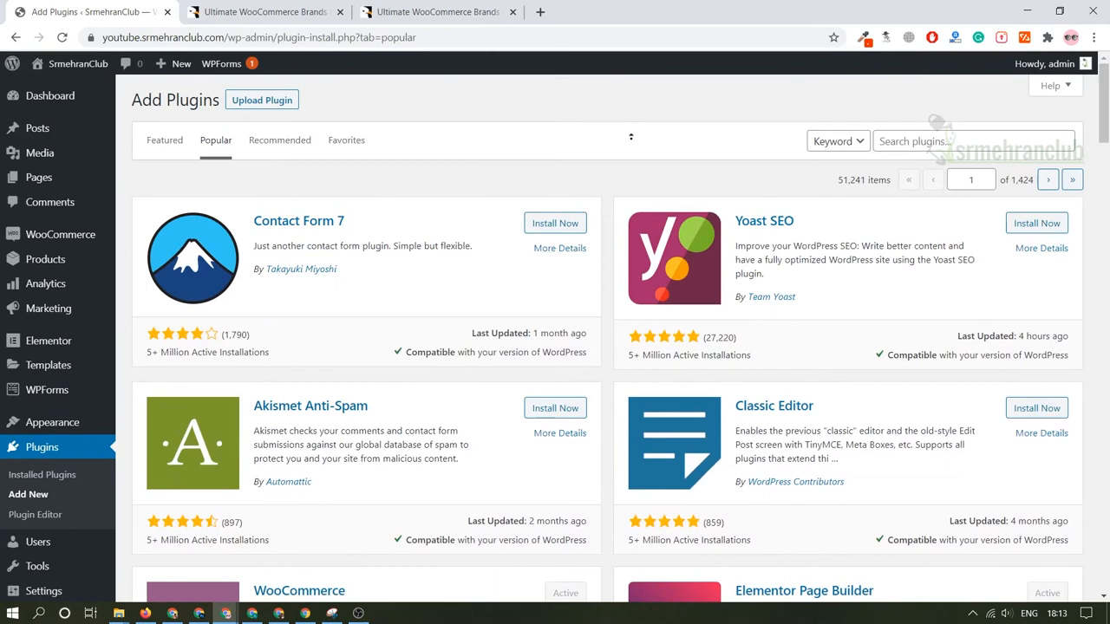
{"action": "mouse_move", "coordinate": [621, 155]}
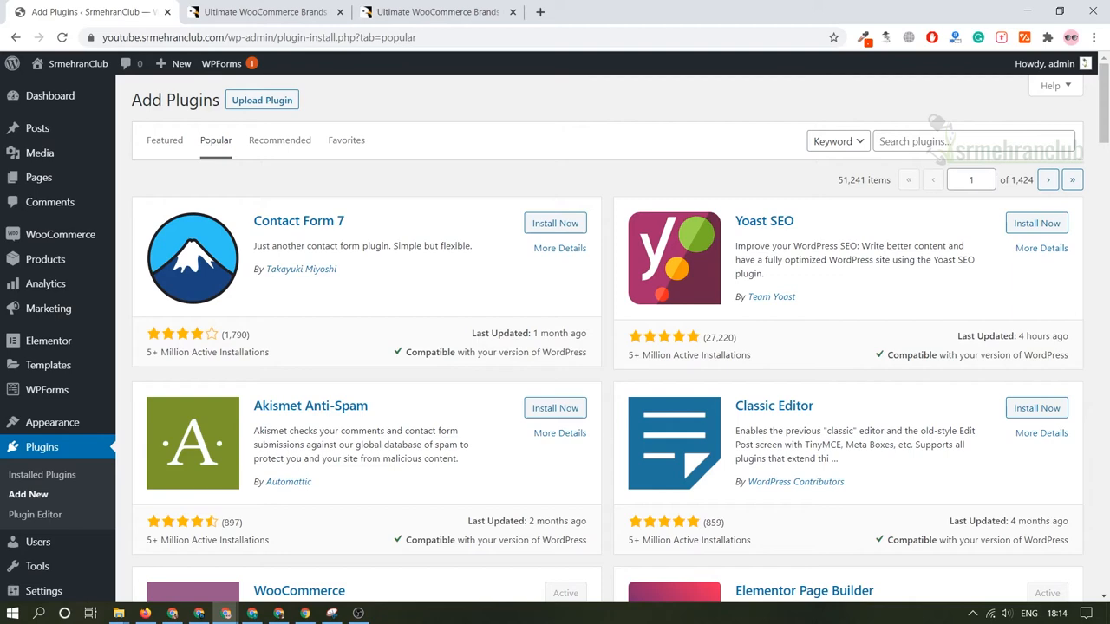
- Upload the codecanyon ultimate-woocommerce-brands zip, install it and activate the plugin
{"action": "left_click", "coordinate": [262, 100]}
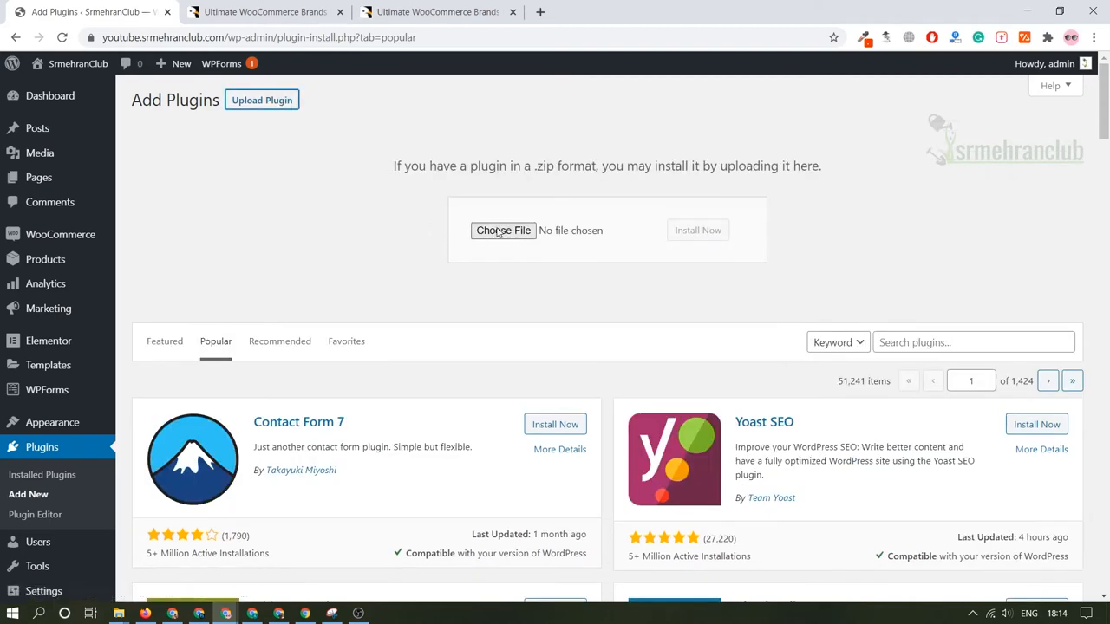
{"action": "left_click", "coordinate": [503, 230]}
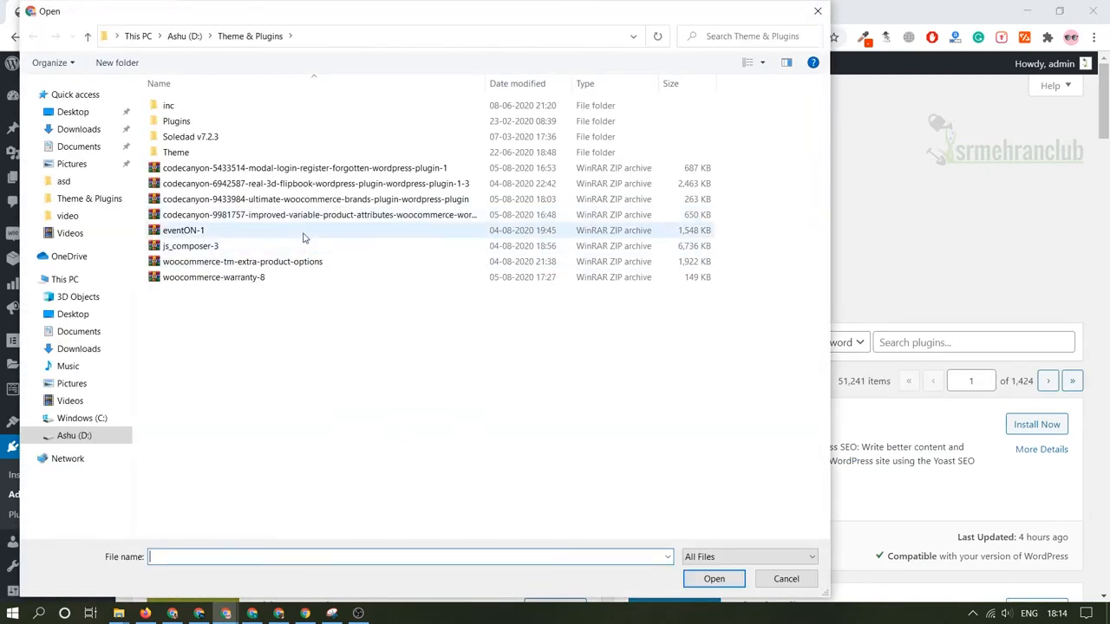
{"action": "left_click", "coordinate": [312, 198]}
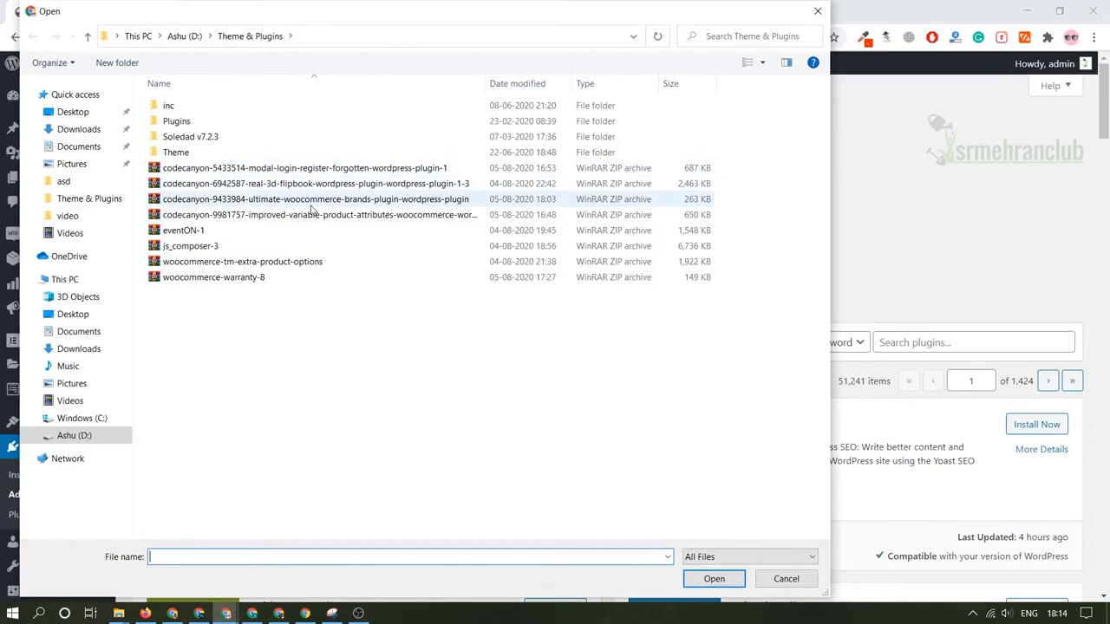
{"action": "left_click", "coordinate": [714, 578]}
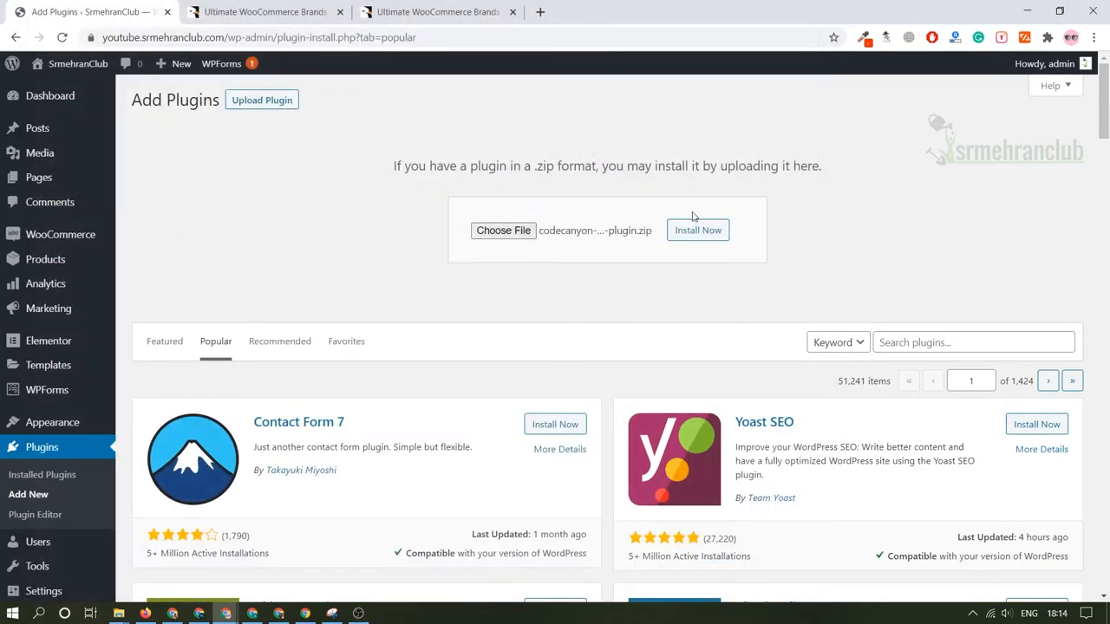
{"action": "left_click", "coordinate": [699, 230]}
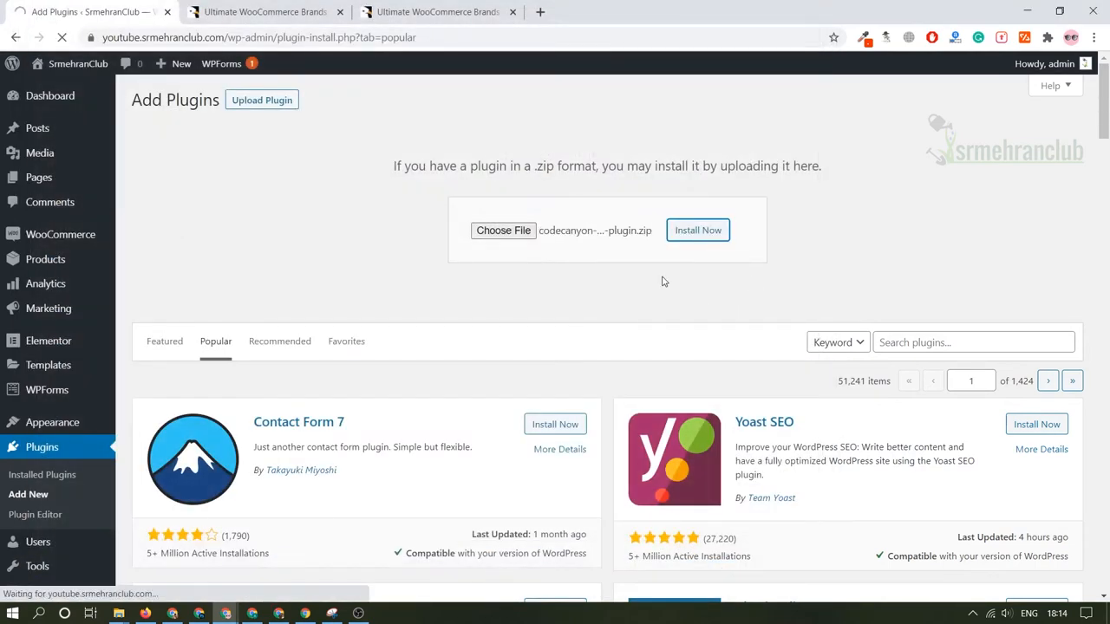
{"action": "left_click", "coordinate": [698, 230]}
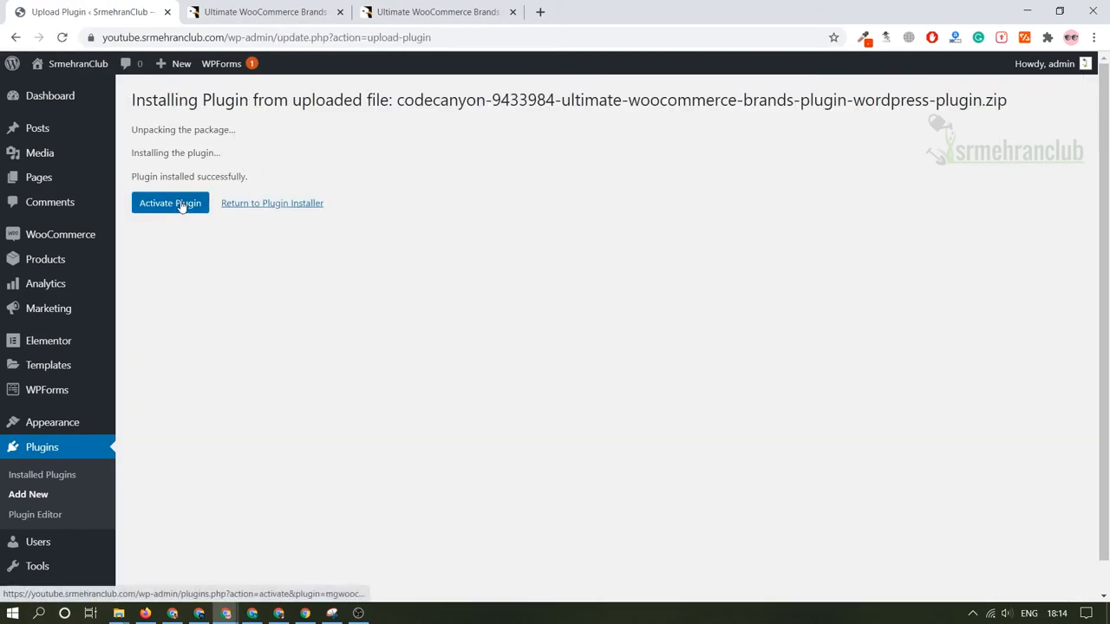
{"action": "left_click", "coordinate": [170, 202]}
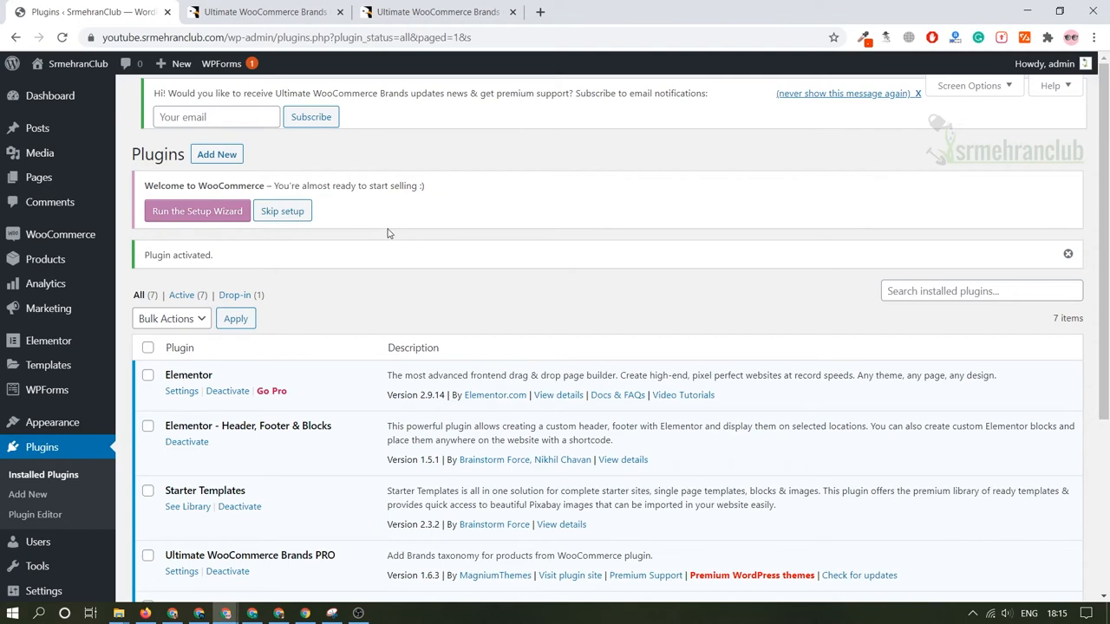
{"action": "mouse_move", "coordinate": [61, 234]}
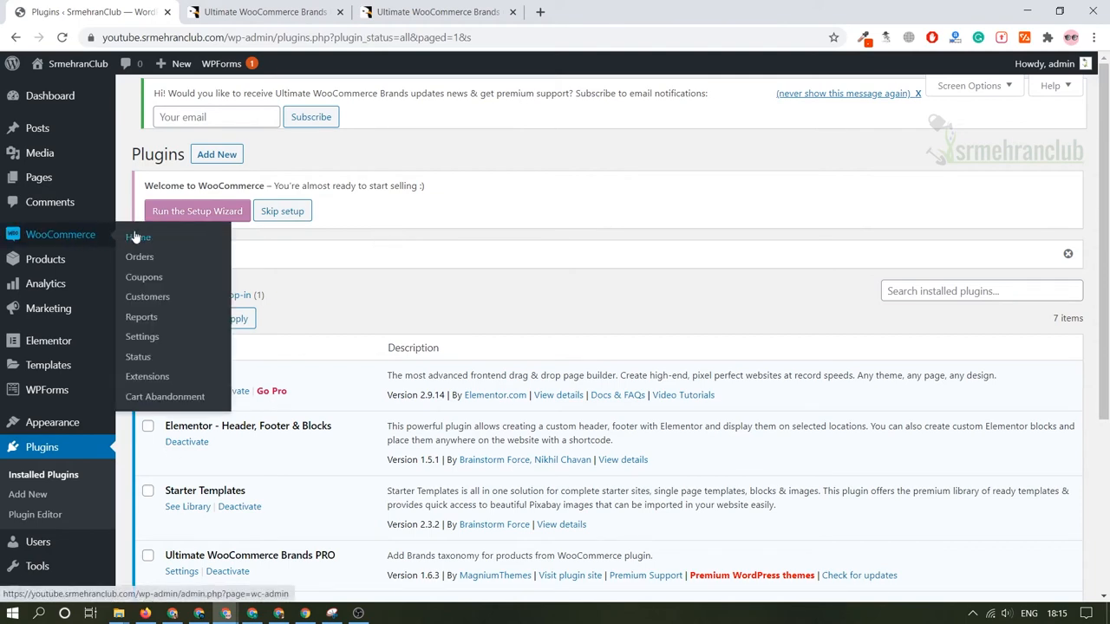
- Review the WooCommerce > Settings > Brands display options and save them unchanged
{"action": "left_click", "coordinate": [142, 337]}
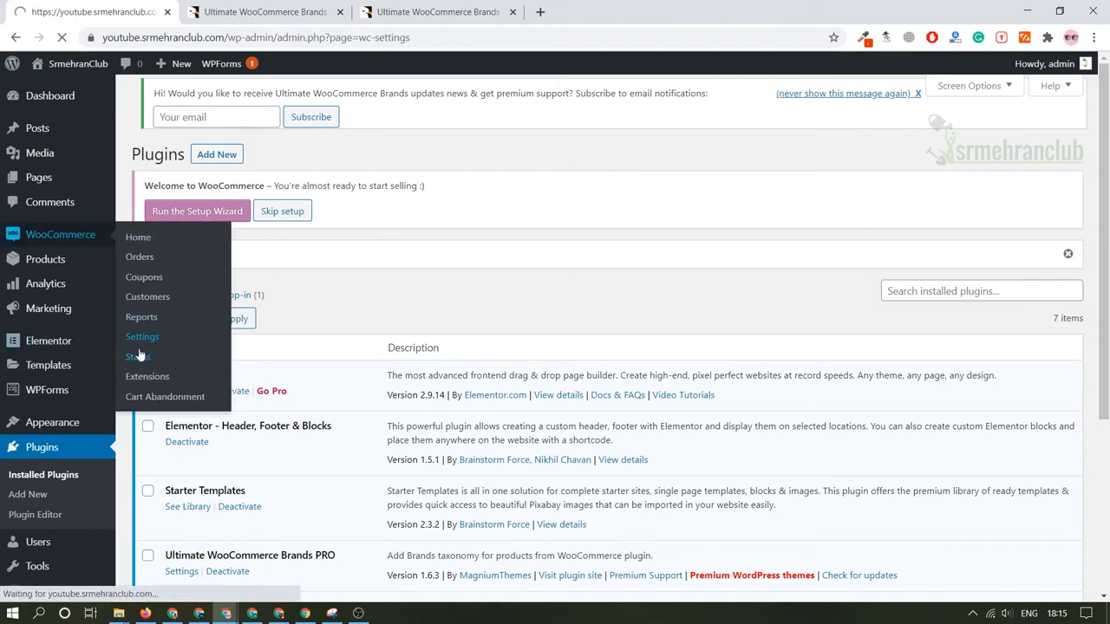
{"action": "left_click", "coordinate": [141, 336]}
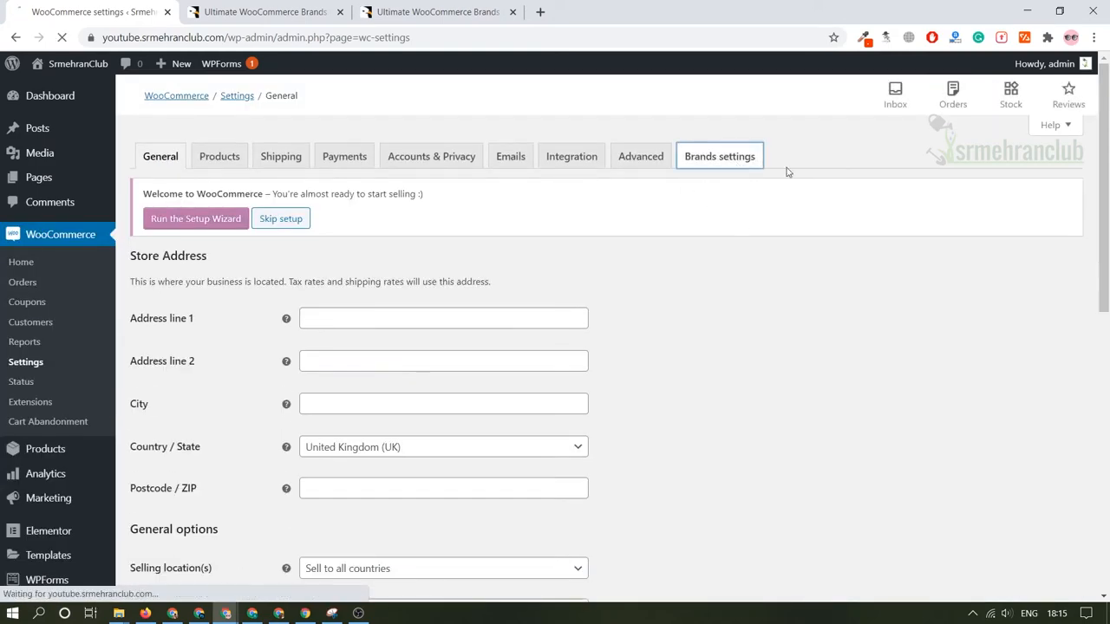
{"action": "left_click", "coordinate": [719, 157]}
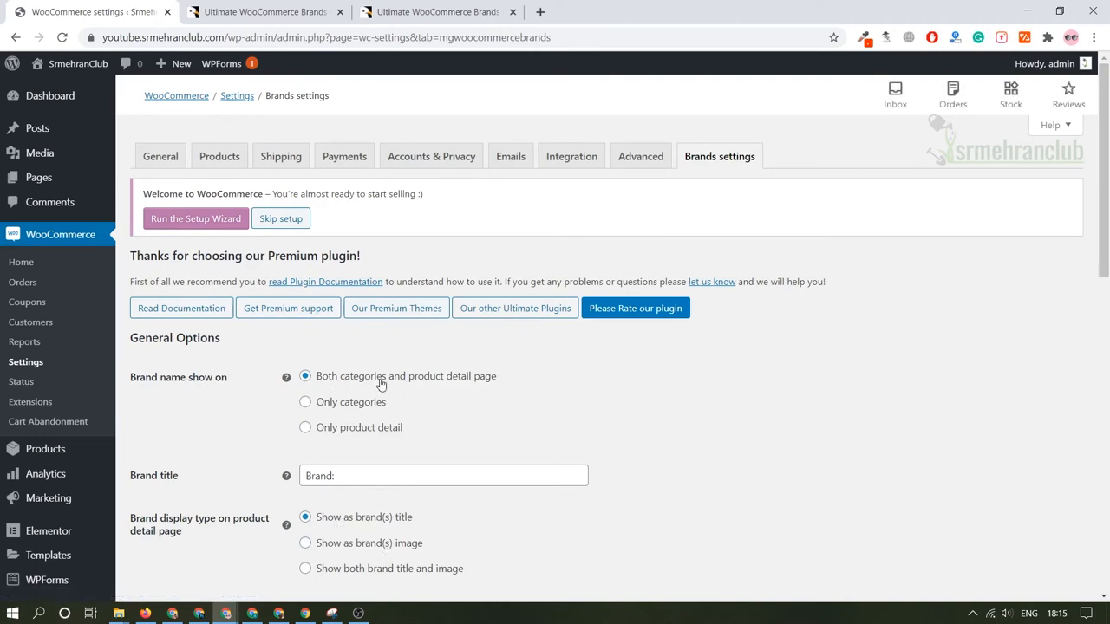
{"action": "mouse_move", "coordinate": [474, 395]}
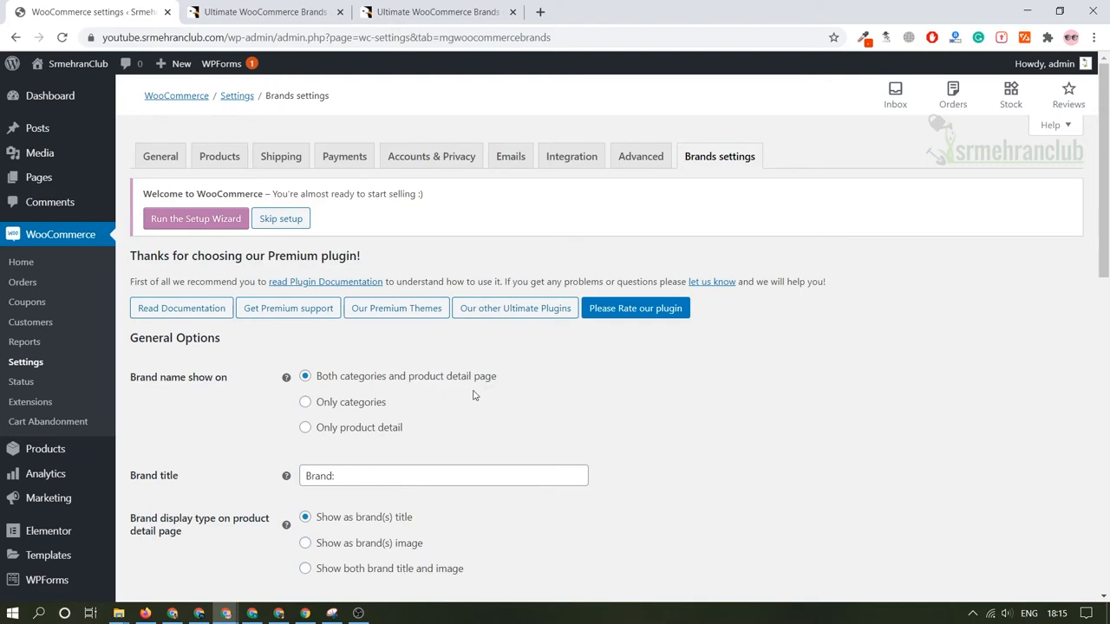
{"action": "scroll", "scroll_direction": "down", "scroll_amount": 3}
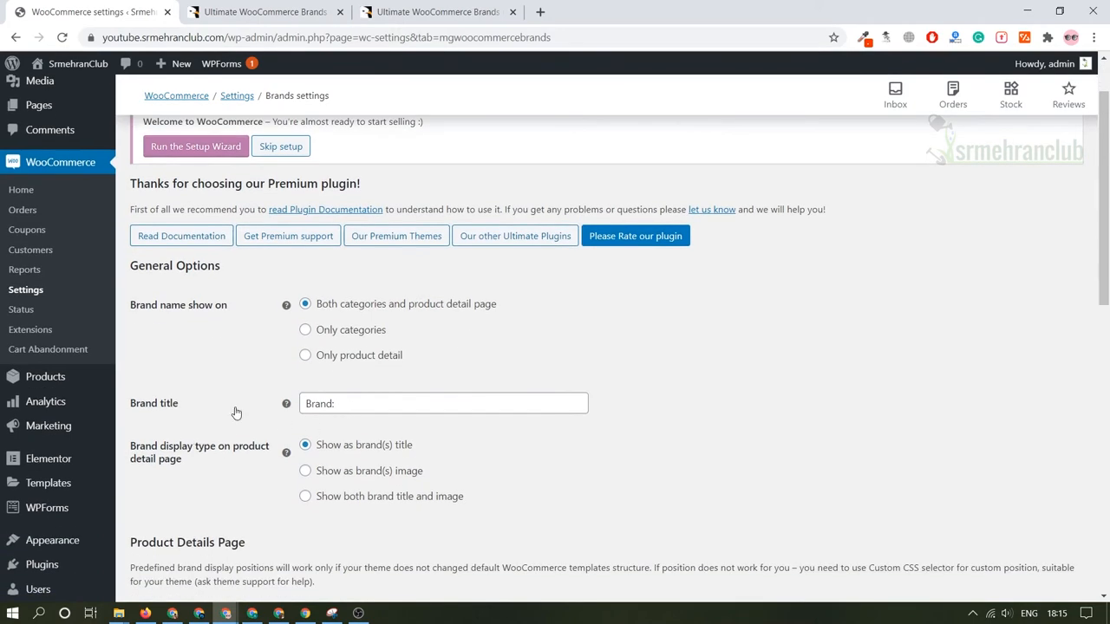
{"action": "mouse_move", "coordinate": [330, 456]}
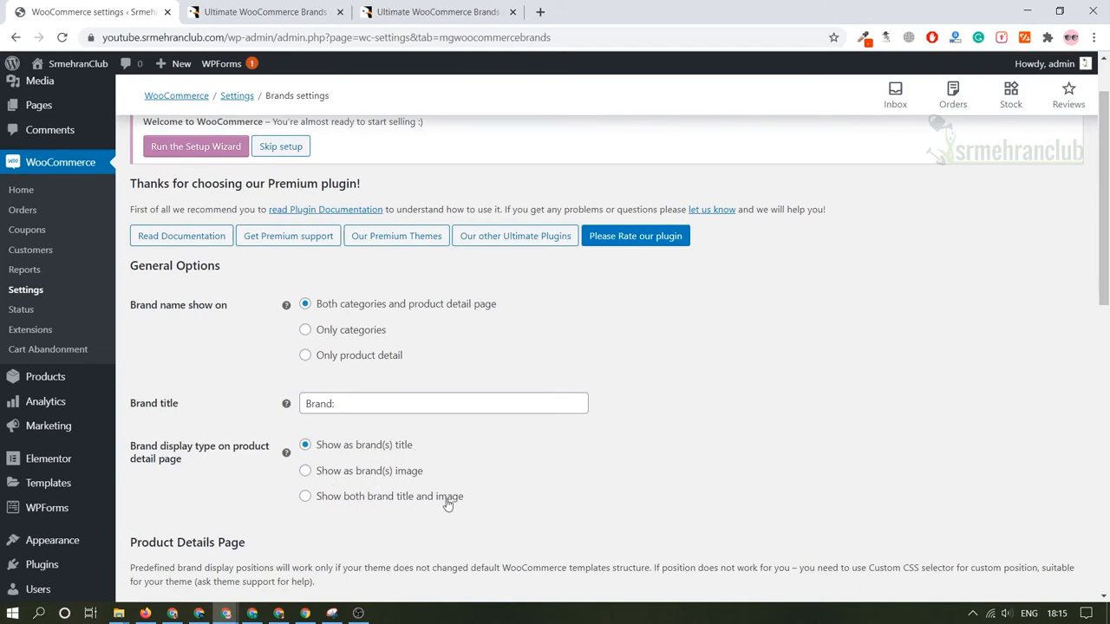
{"action": "scroll", "scroll_direction": "down", "scroll_amount": 3}
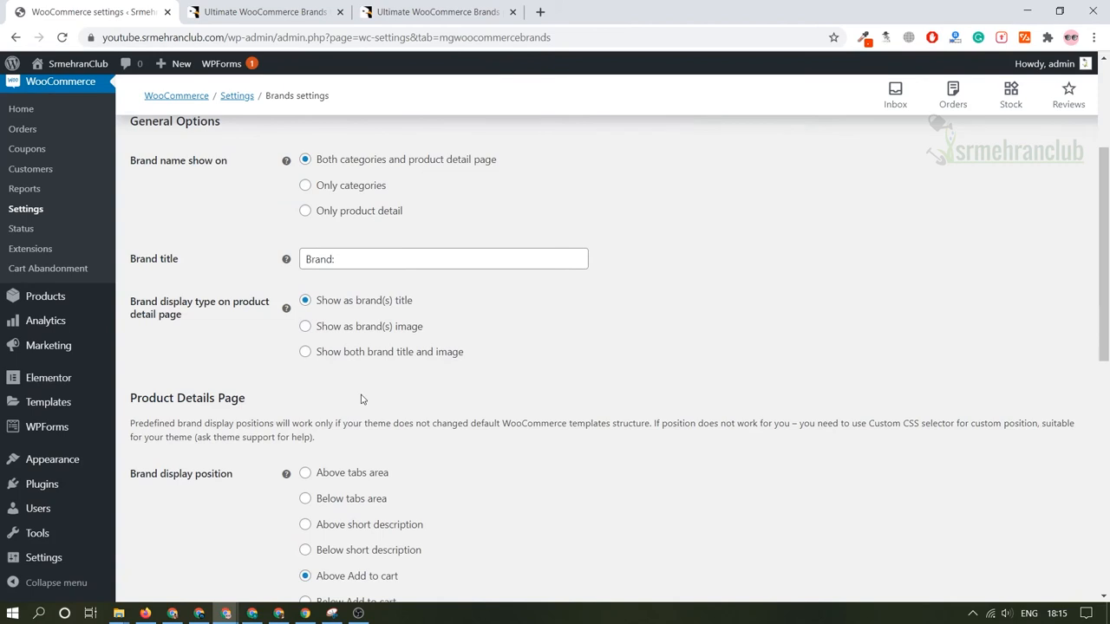
{"action": "scroll", "scroll_direction": "down", "scroll_amount": 3}
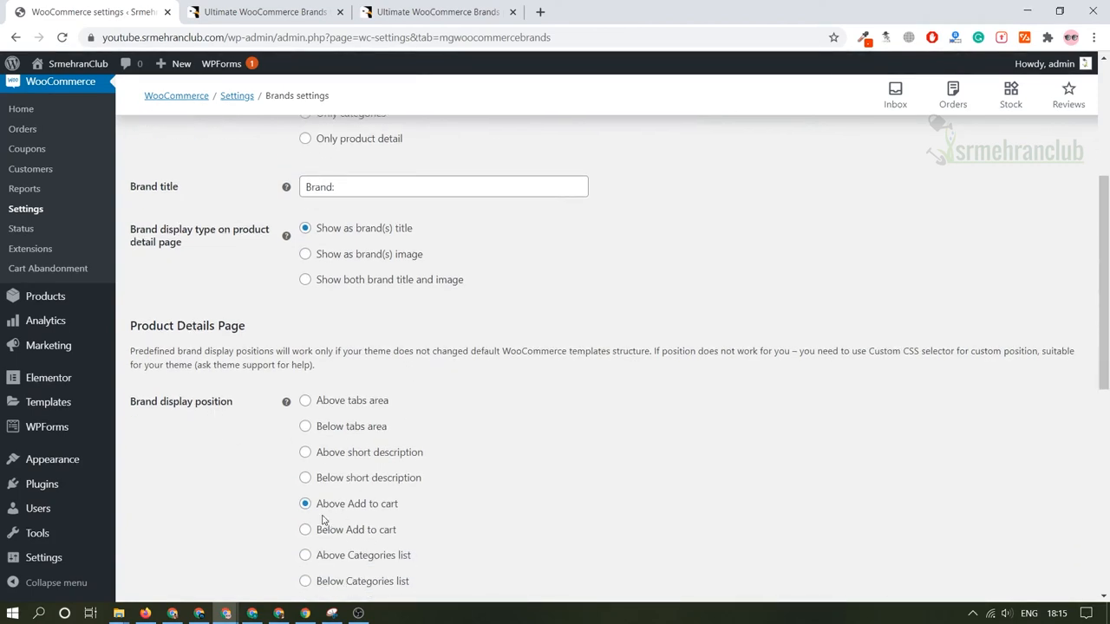
{"action": "mouse_move", "coordinate": [386, 518]}
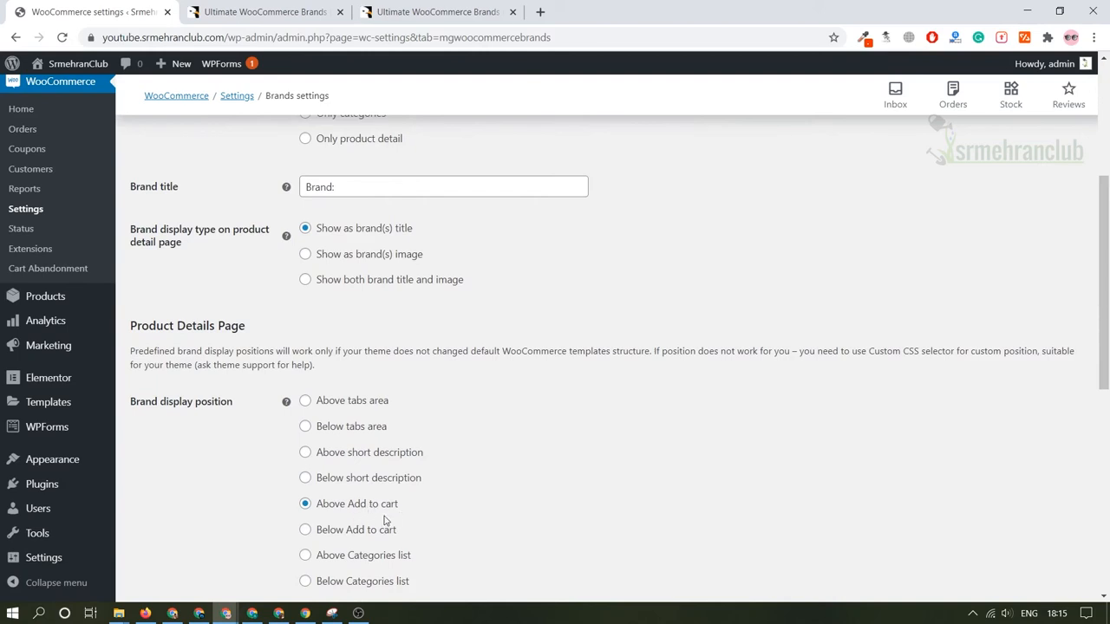
{"action": "scroll", "scroll_direction": "down", "scroll_amount": 3}
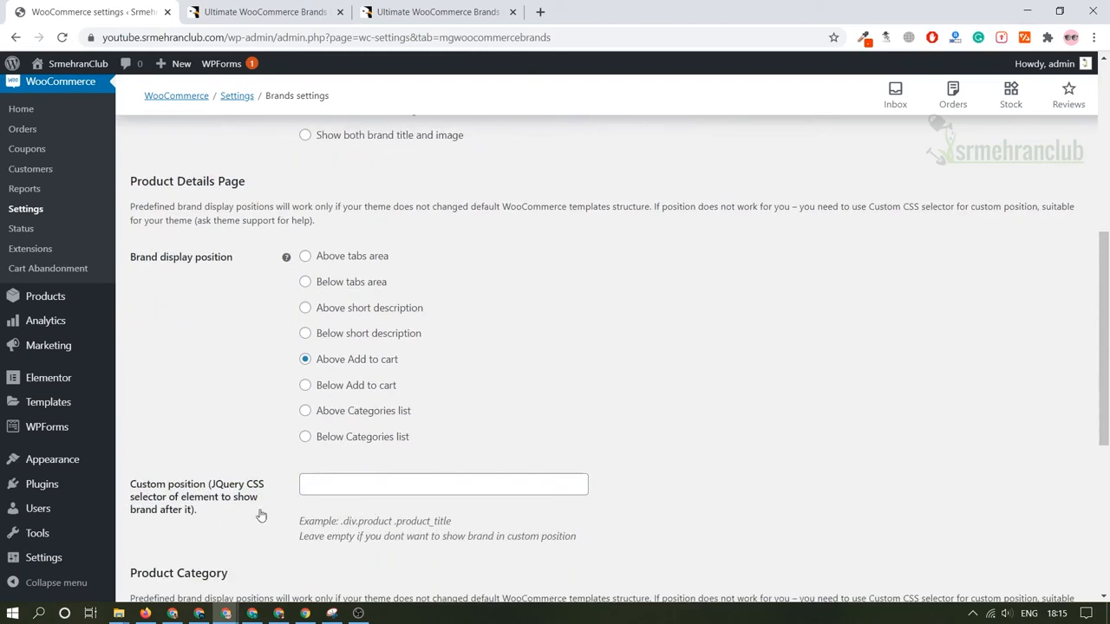
{"action": "scroll", "scroll_direction": "down", "scroll_amount": 3}
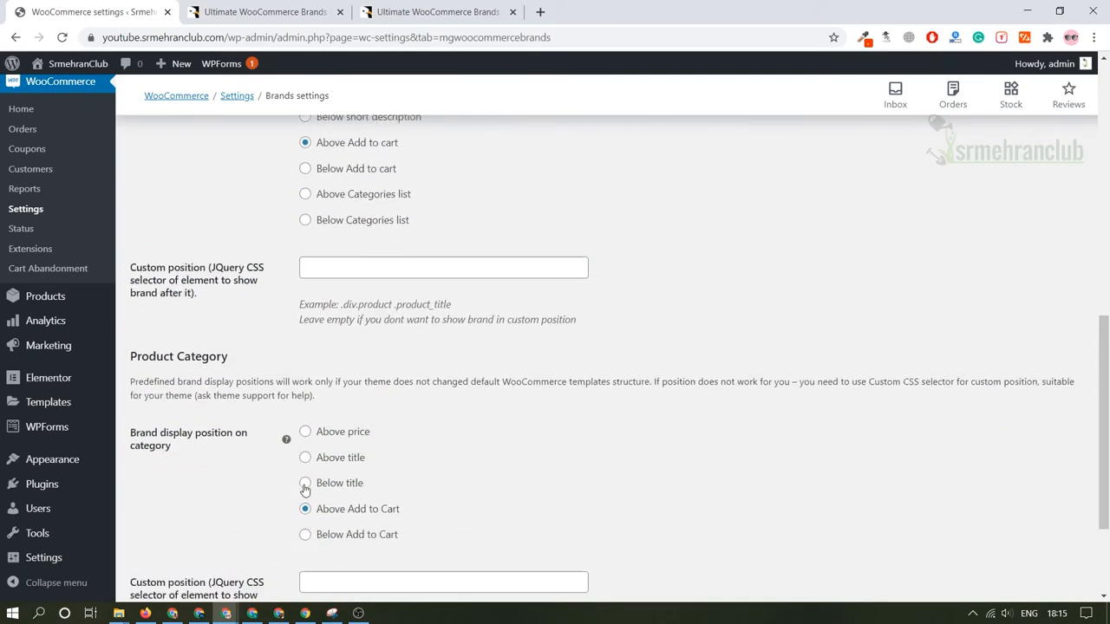
{"action": "scroll", "scroll_direction": "down", "scroll_amount": 3}
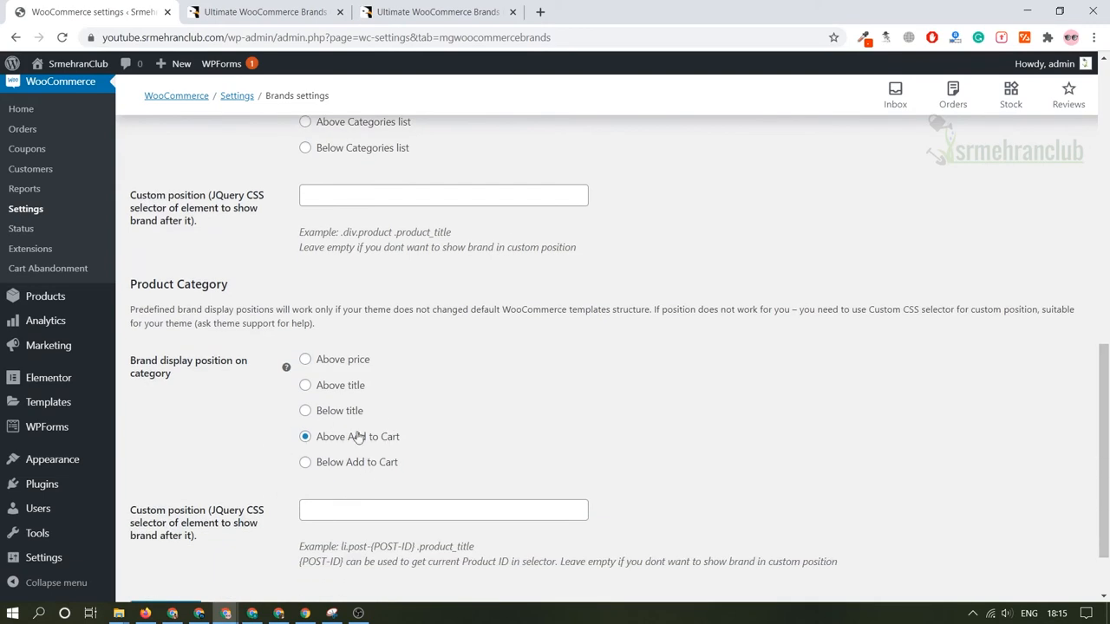
{"action": "scroll", "scroll_direction": "down", "scroll_amount": 3}
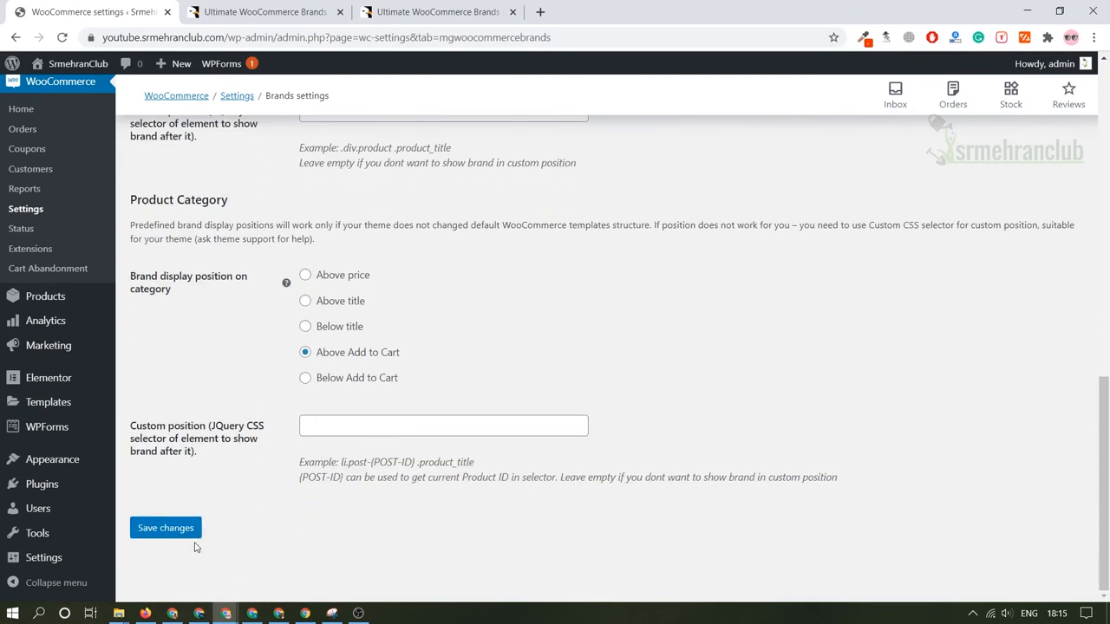
{"action": "left_click", "coordinate": [164, 527]}
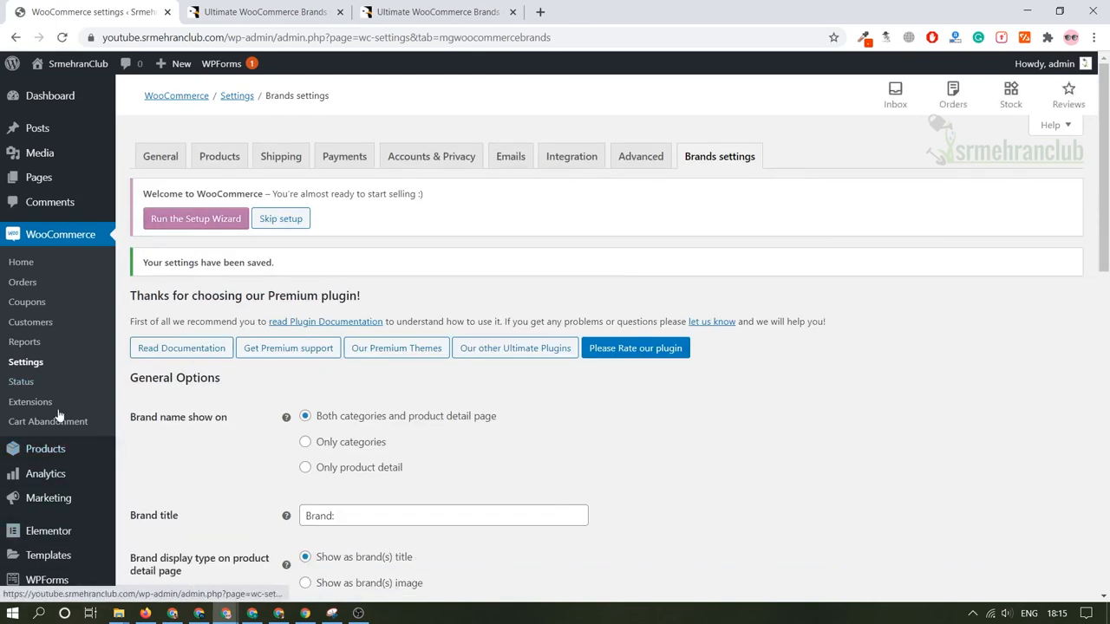
- Add two product brands, HP and Dell, on the Products > Brands page
{"action": "left_click", "coordinate": [139, 530]}
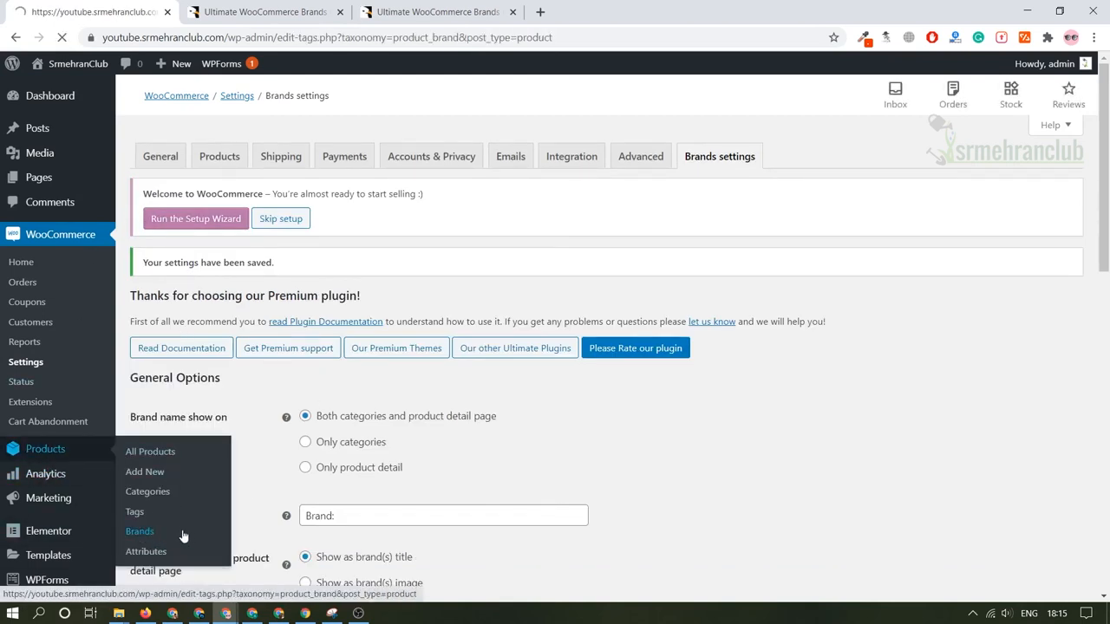
{"action": "left_click", "coordinate": [140, 530]}
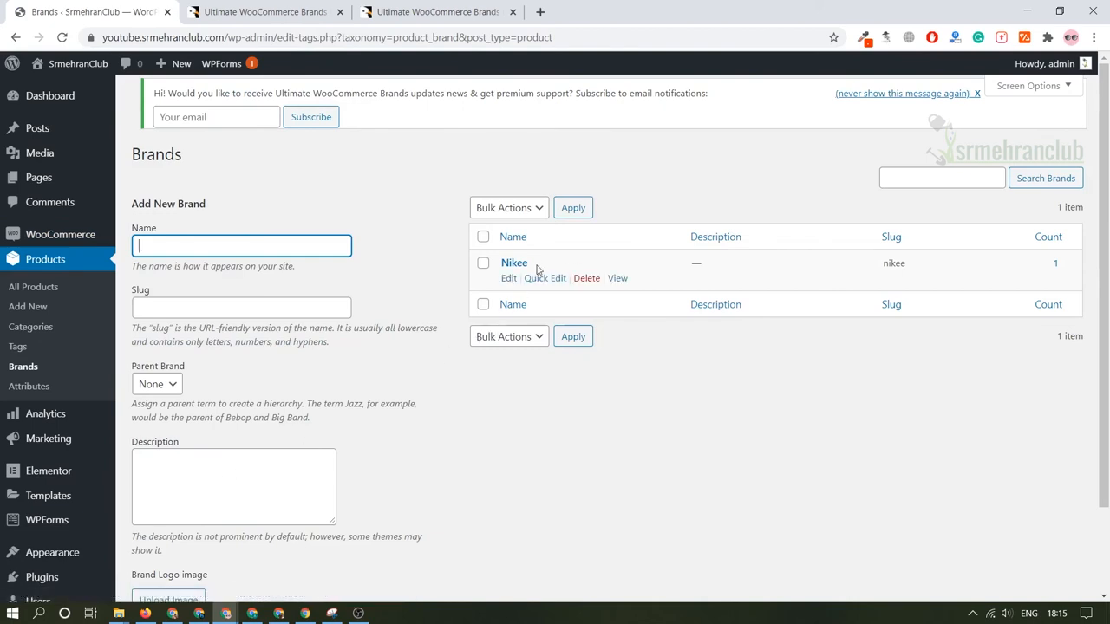
{"action": "mouse_move", "coordinate": [521, 251]}
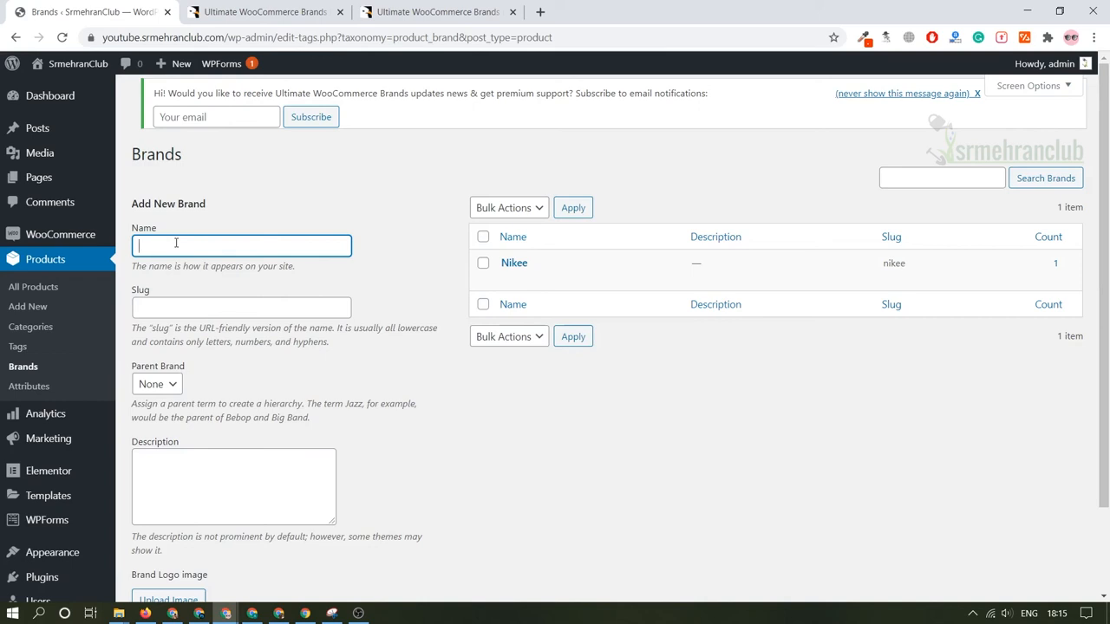
{"action": "type", "text": "HP"}
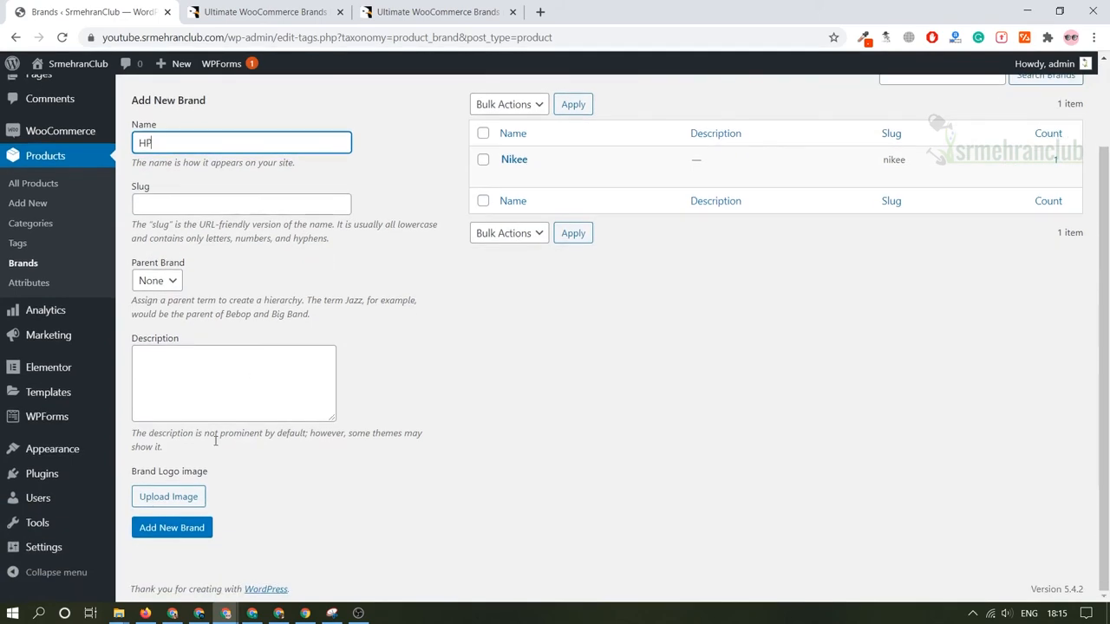
{"action": "left_click", "coordinate": [172, 527]}
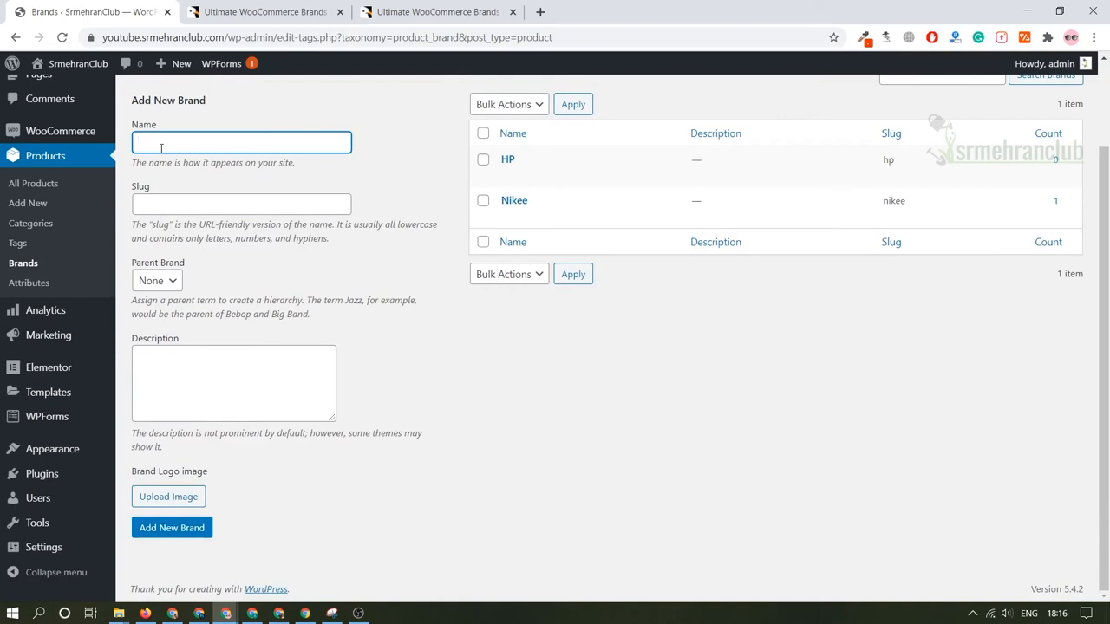
{"action": "type", "text": "Dell"}
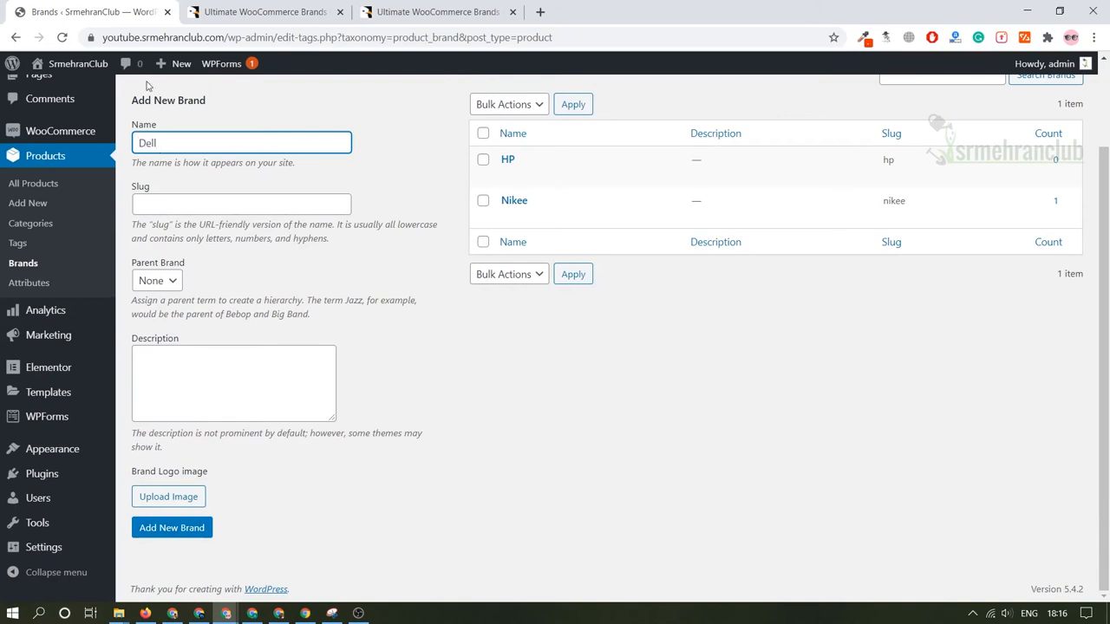
{"action": "left_click", "coordinate": [172, 527]}
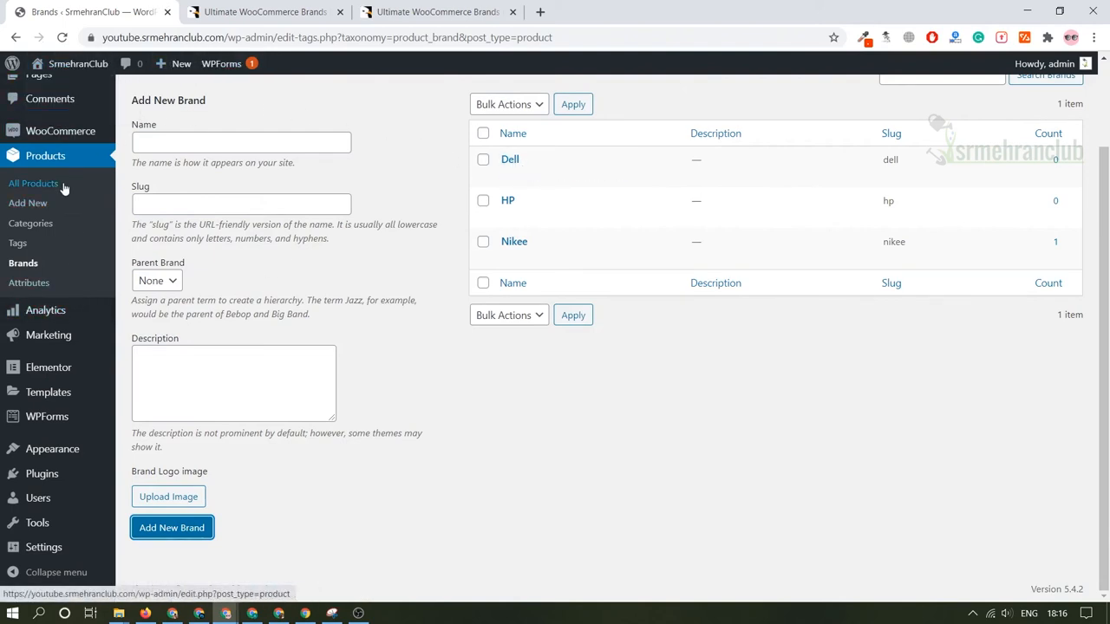
- Edit the Aluminum Plant product, tick the Dell brand and update it
{"action": "left_click", "coordinate": [34, 183]}
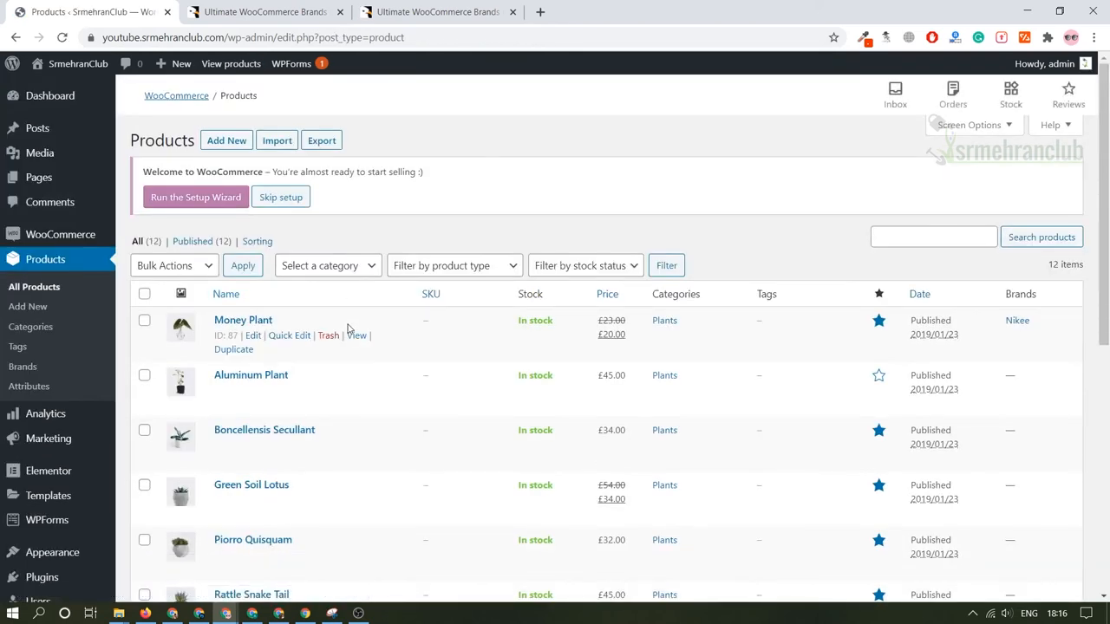
{"action": "mouse_move", "coordinate": [1031, 281]}
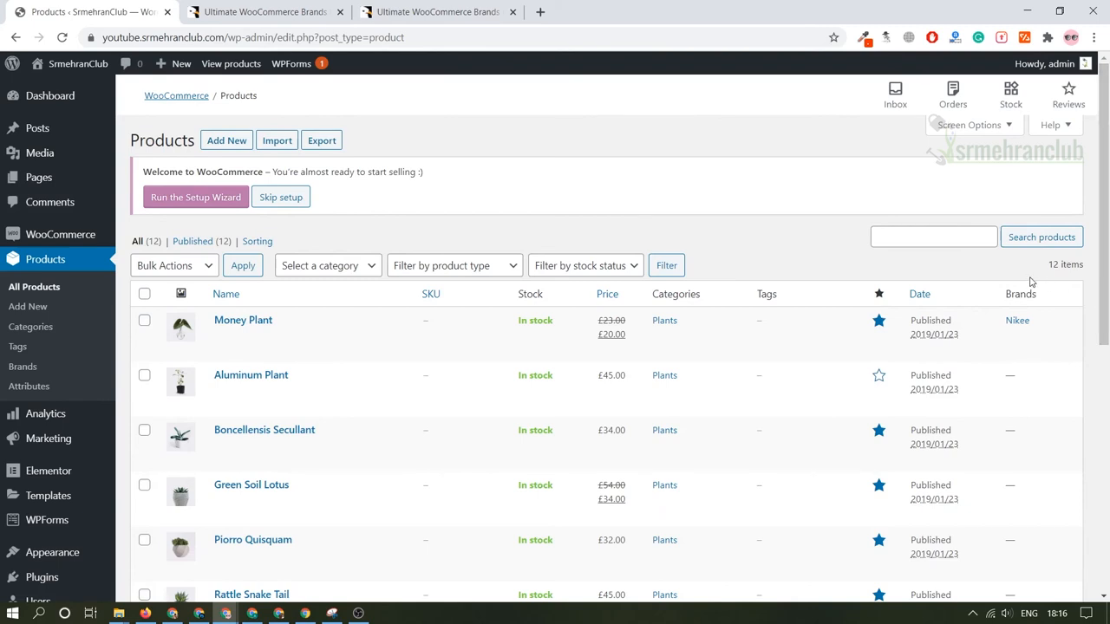
{"action": "mouse_move", "coordinate": [251, 374]}
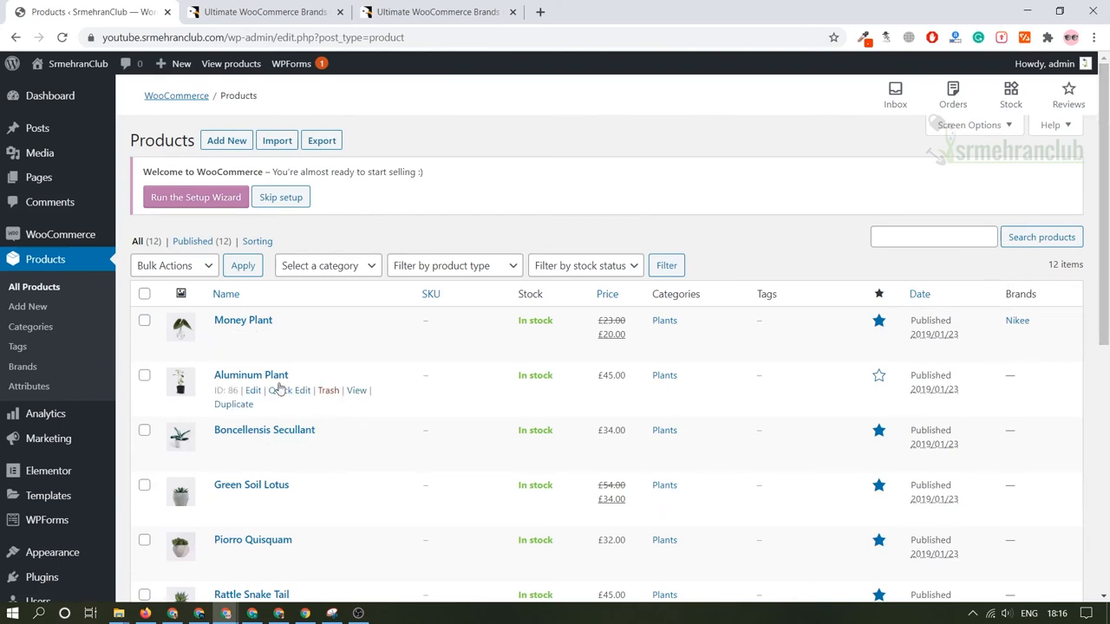
{"action": "left_click", "coordinate": [252, 390]}
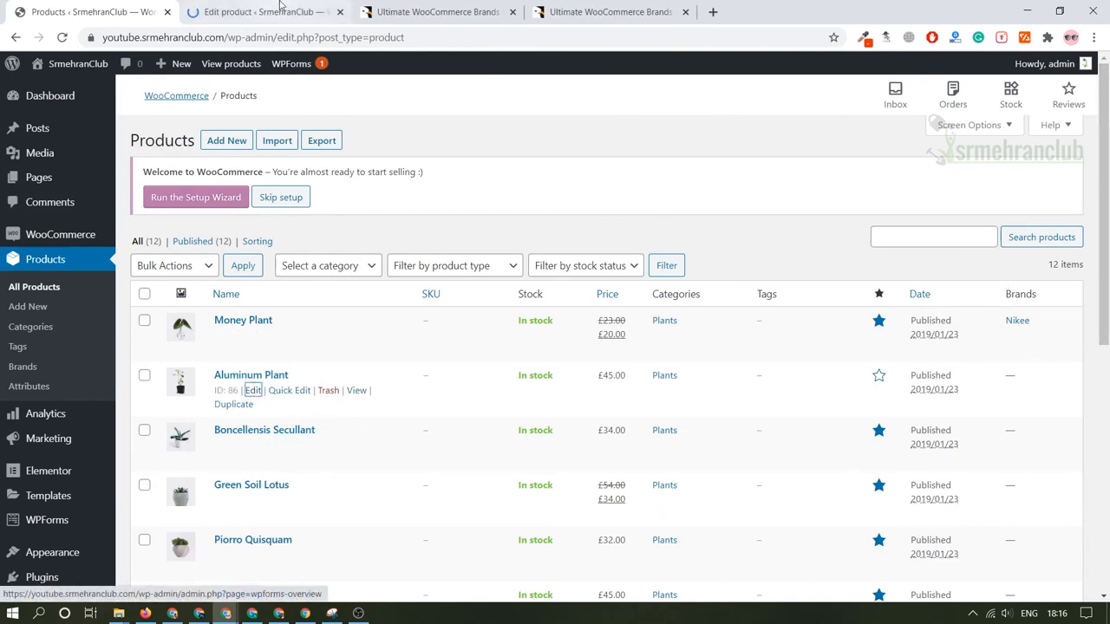
{"action": "left_click", "coordinate": [252, 390]}
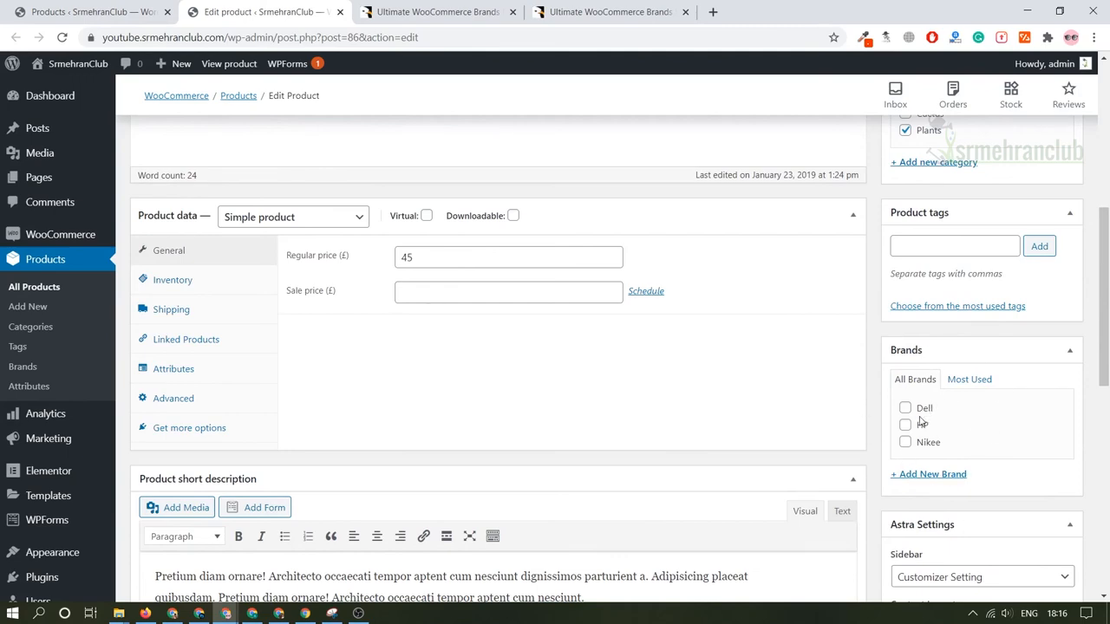
{"action": "left_click", "coordinate": [906, 408]}
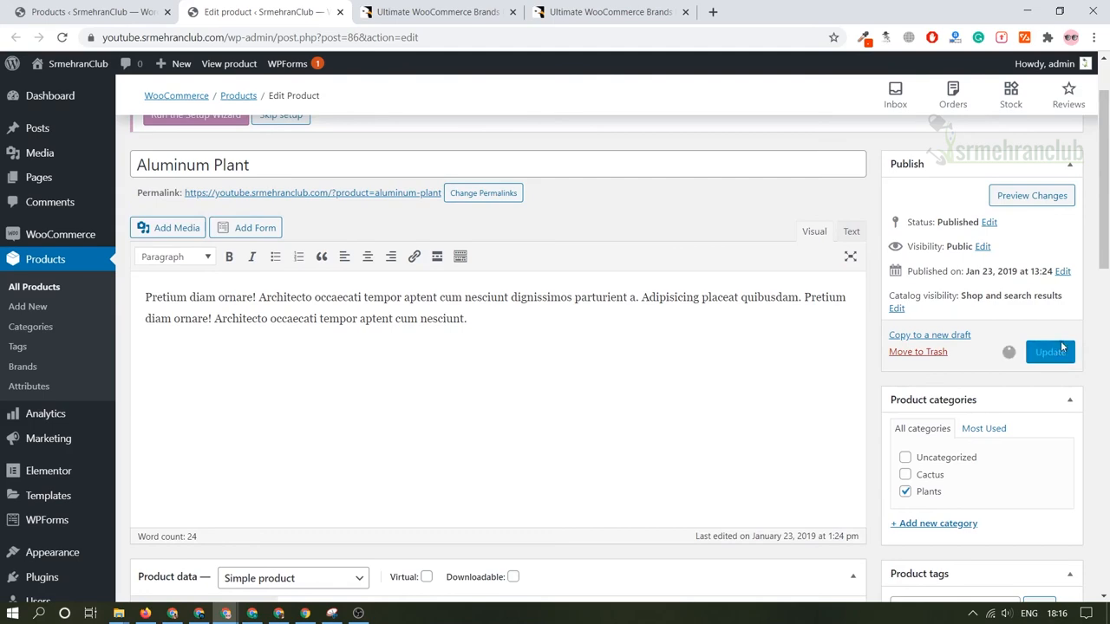
{"action": "left_click", "coordinate": [1050, 351]}
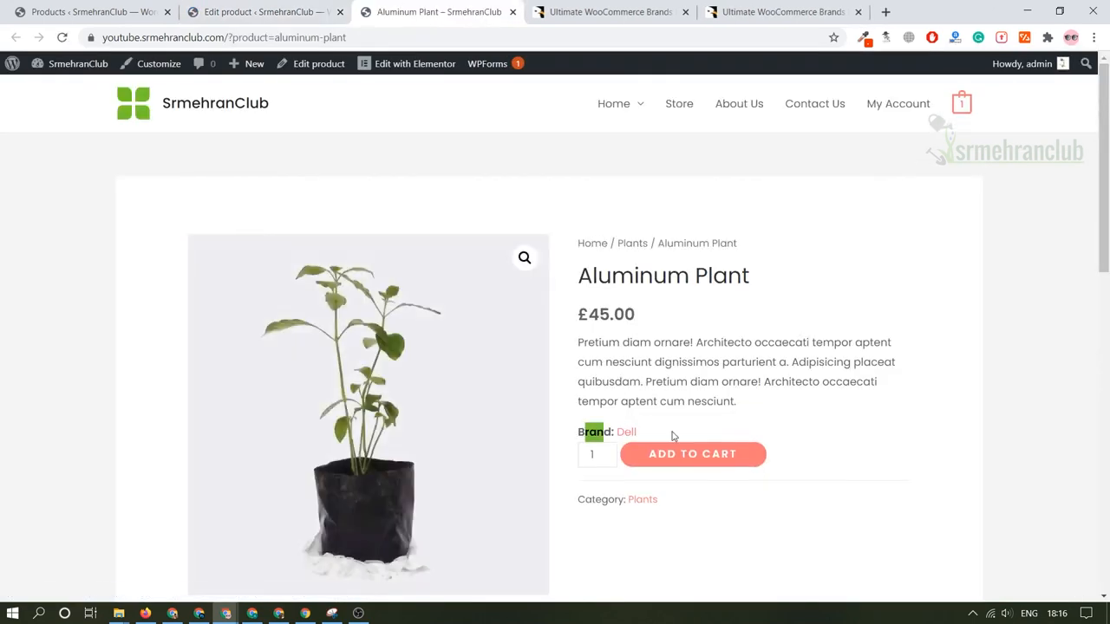
{"action": "mouse_move", "coordinate": [642, 432]}
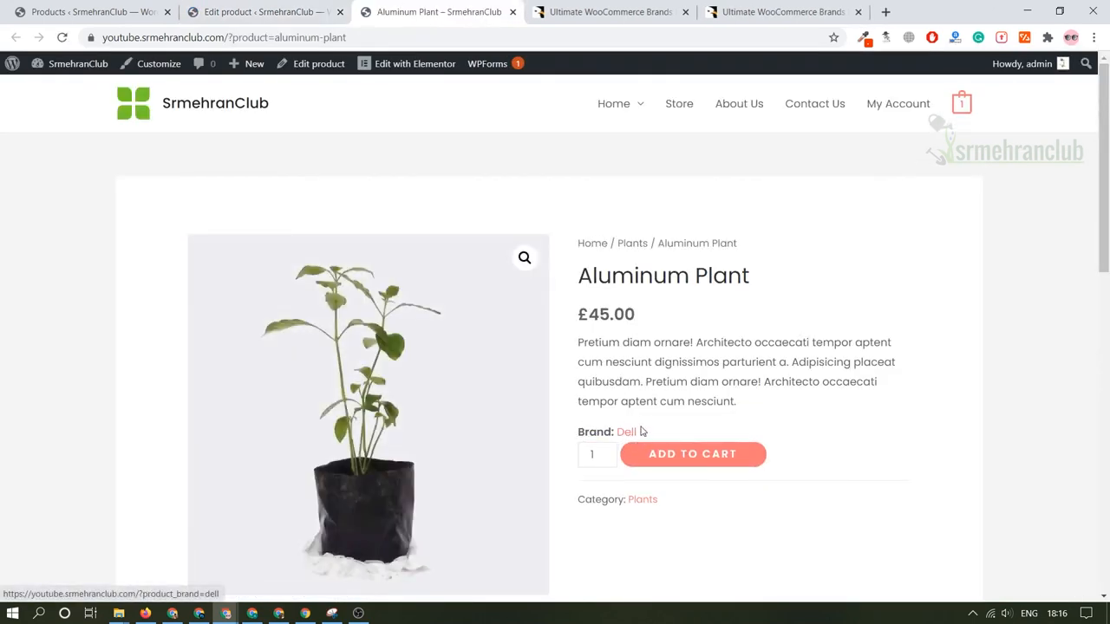
{"action": "mouse_move", "coordinate": [643, 433]}
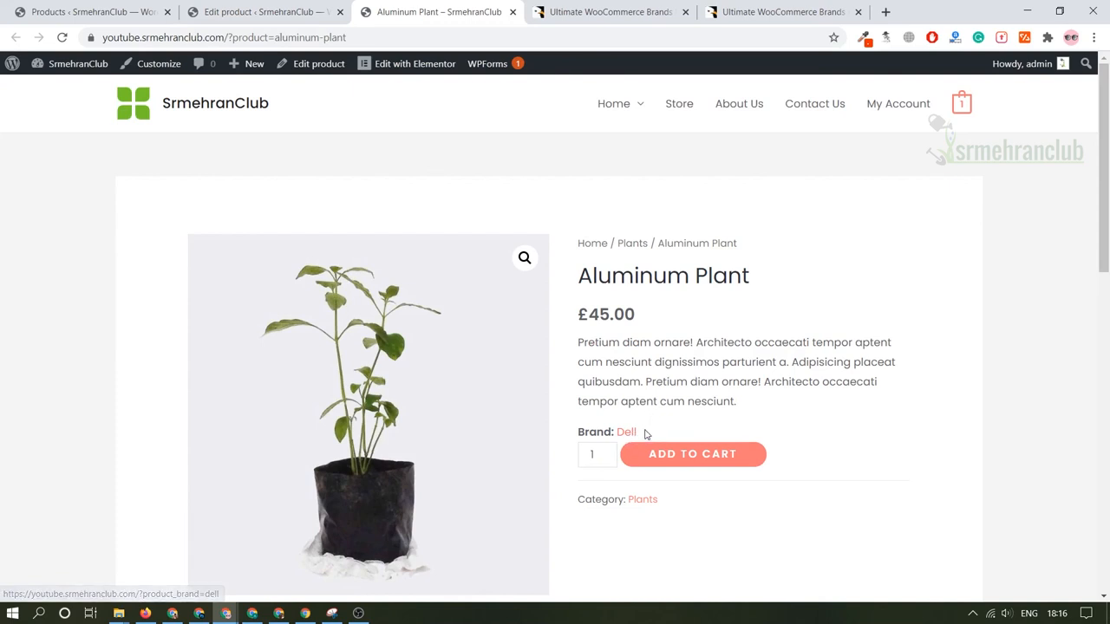
{"action": "mouse_move", "coordinate": [626, 432]}
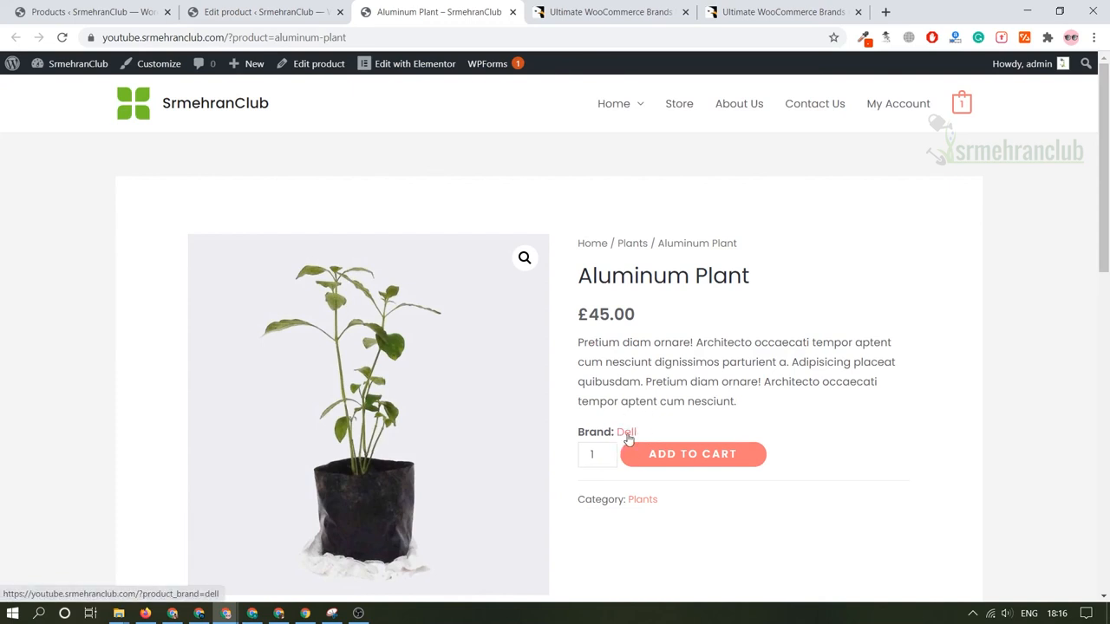
- View the Dell brand archive listing the Aluminum Plant, then go back to its product page
{"action": "left_click", "coordinate": [626, 432]}
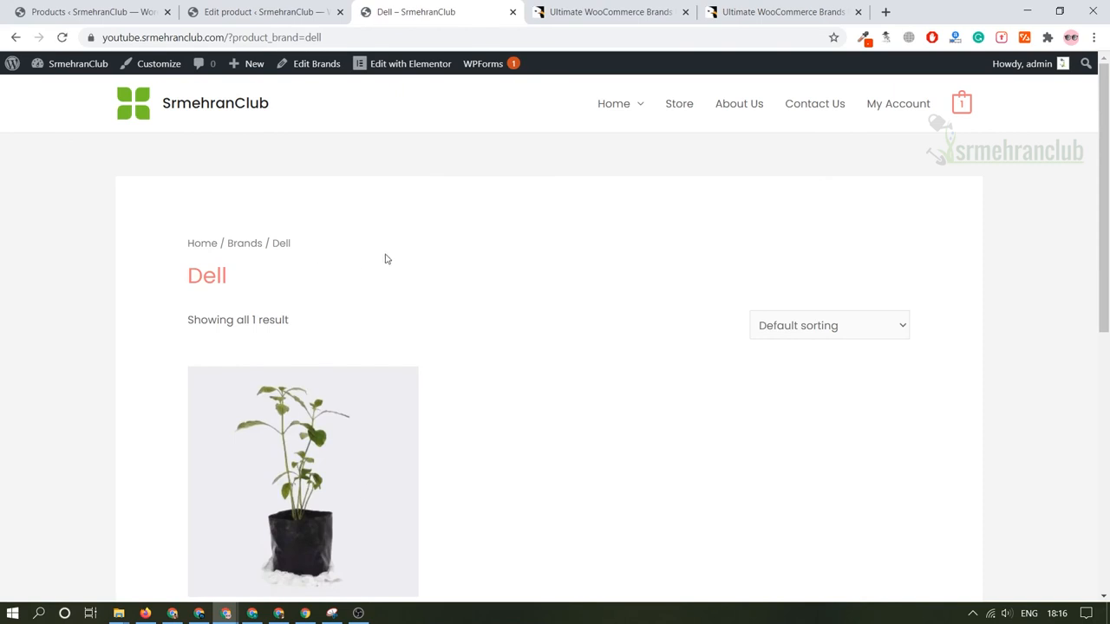
{"action": "scroll", "scroll_direction": "down", "scroll_amount": 3}
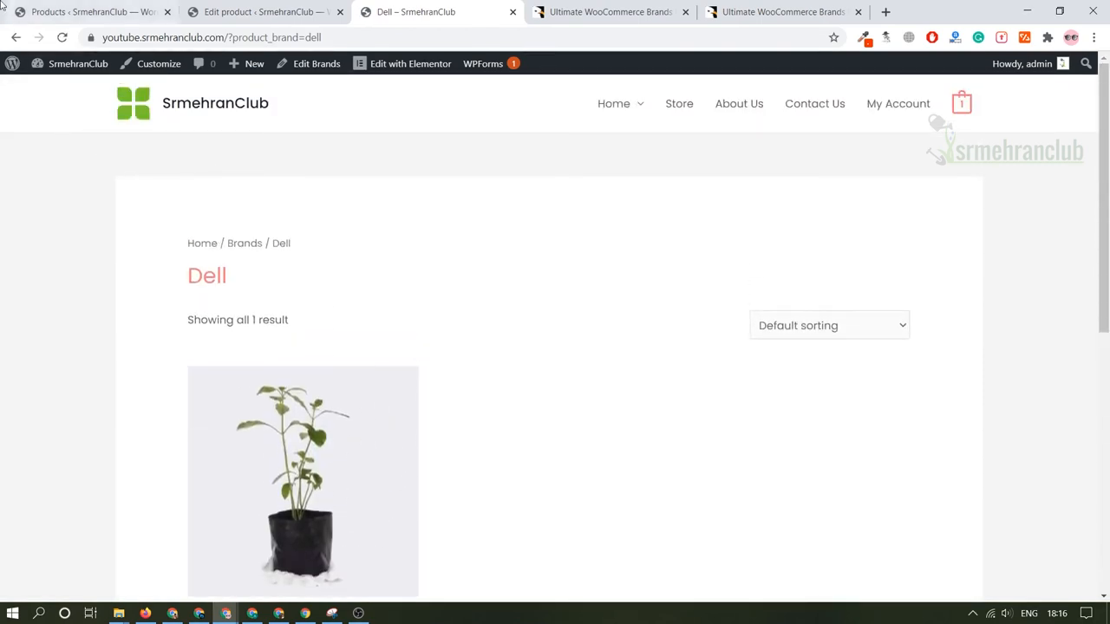
{"action": "left_click", "coordinate": [303, 482]}
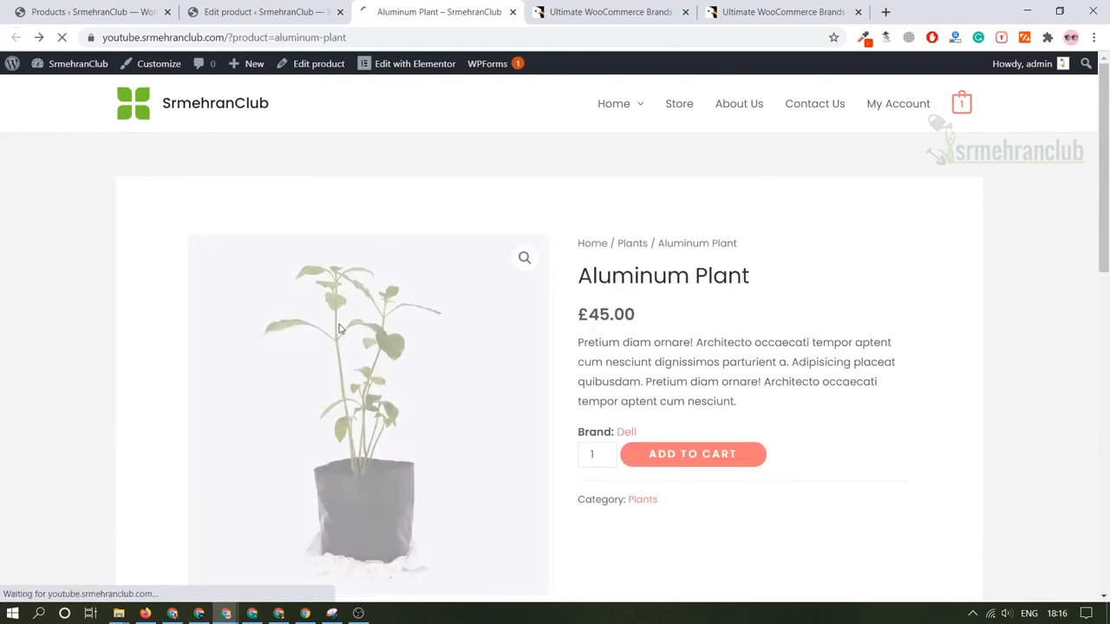